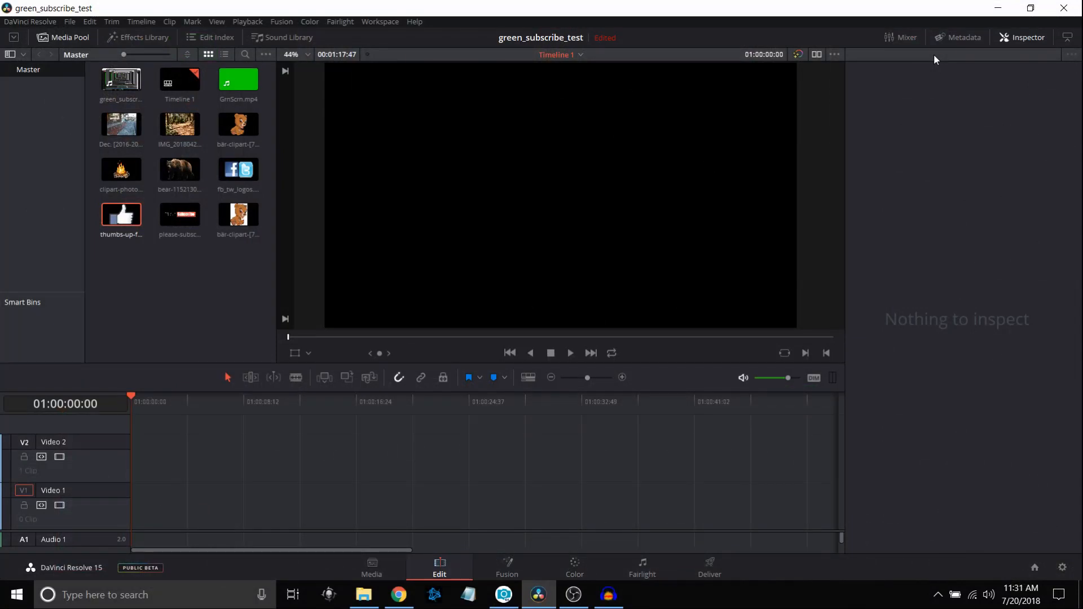
pyautogui.moveTo(862, 105)
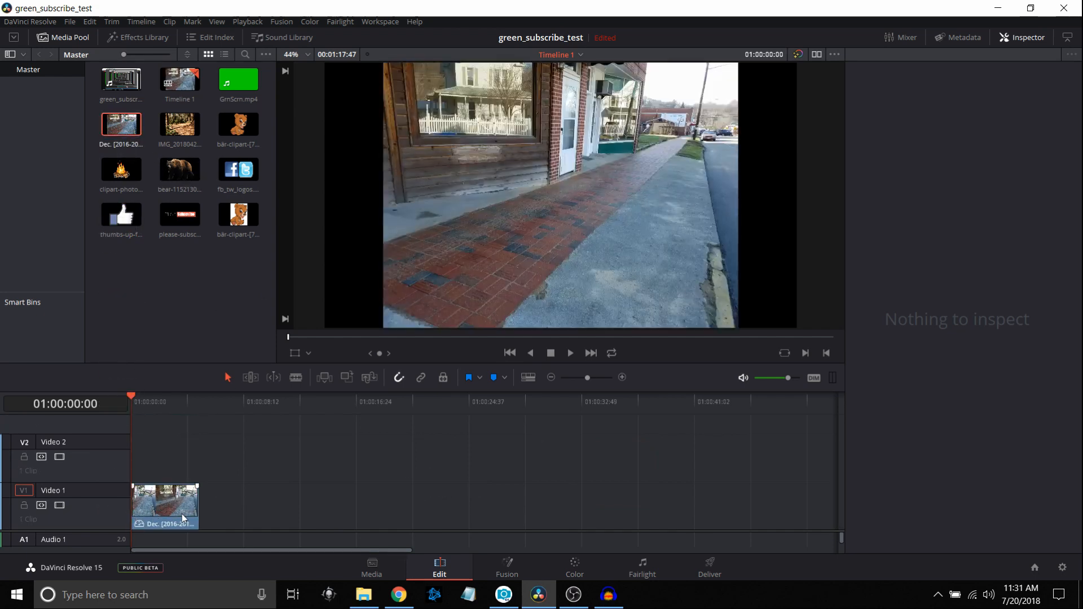
# Lengthen the sidewalk photo on V1 and select it so its zoom can fill the frame
pyautogui.moveTo(184, 508); pyautogui.dragTo(242, 508)
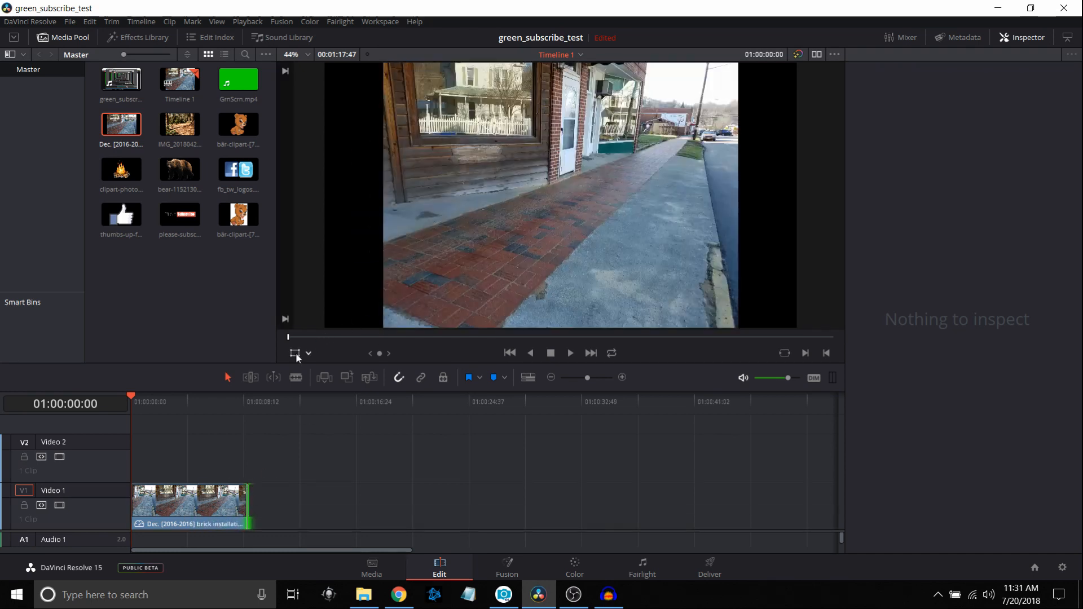
pyautogui.click(190, 504)
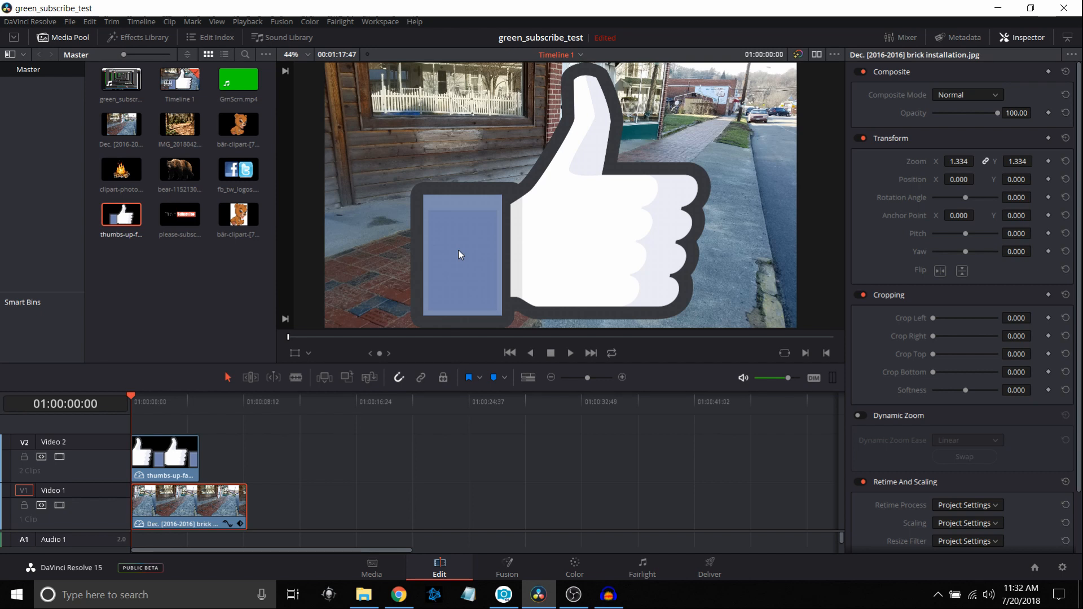
pyautogui.moveTo(532, 237)
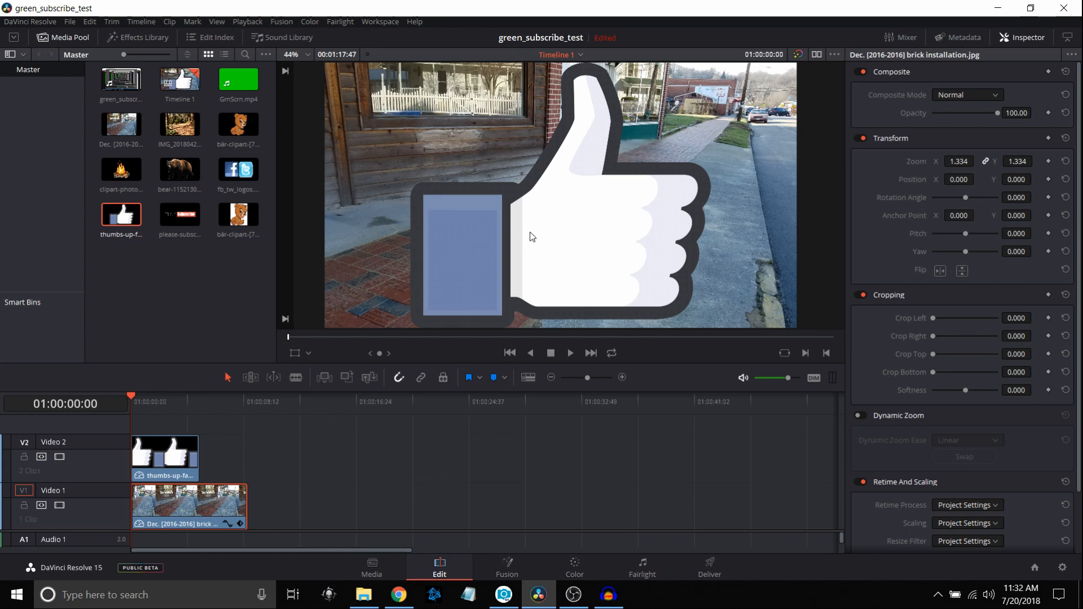
pyautogui.moveTo(341, 318)
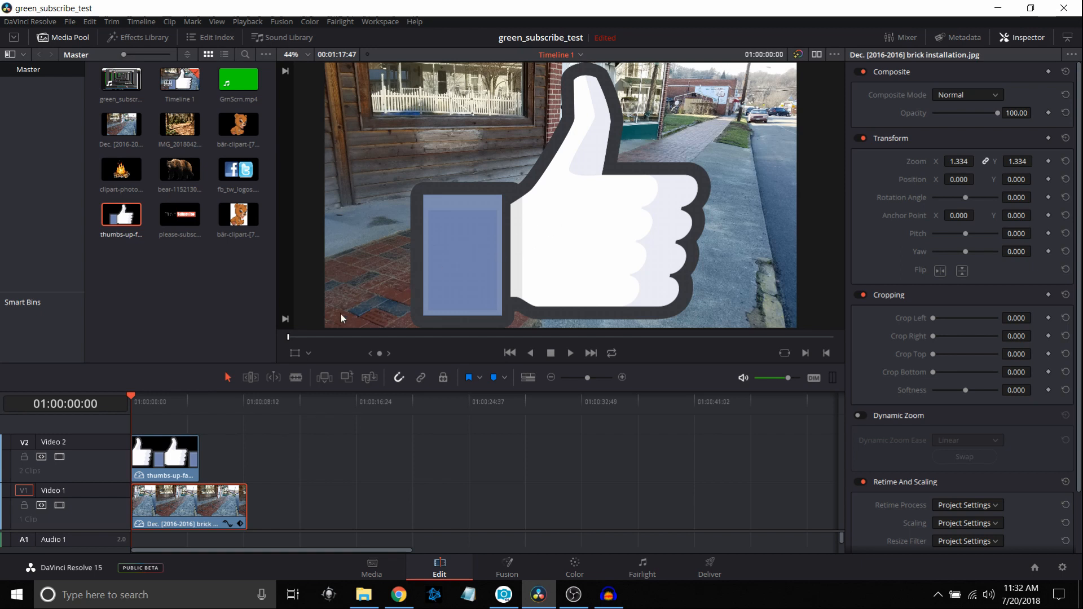
# Shrink the thumbs-up to about a fifth of its size in the viewer overlay and preview it
pyautogui.click(164, 456)
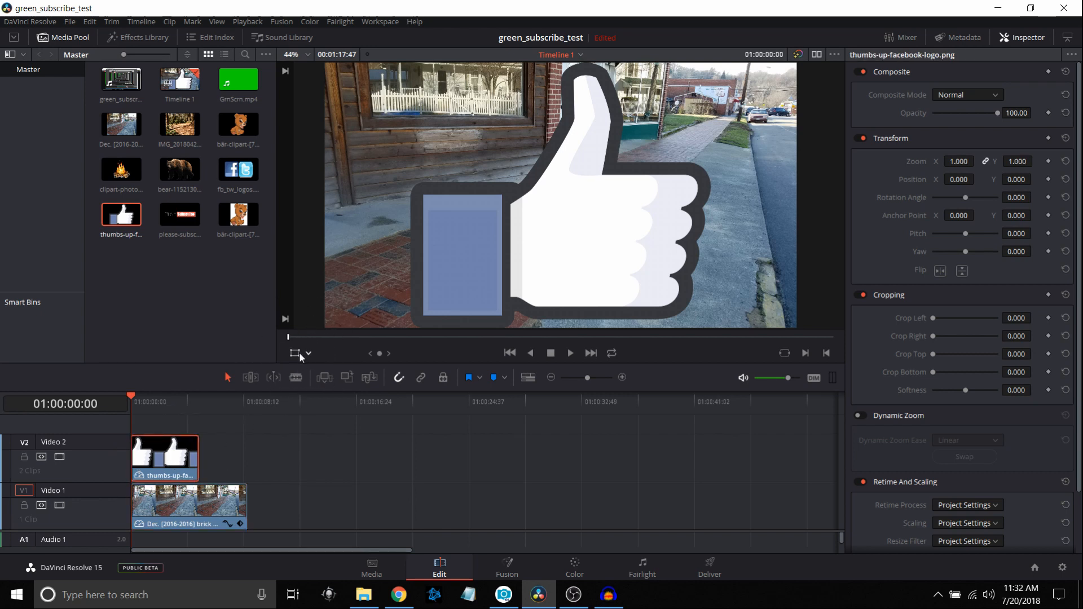
pyautogui.click(294, 353)
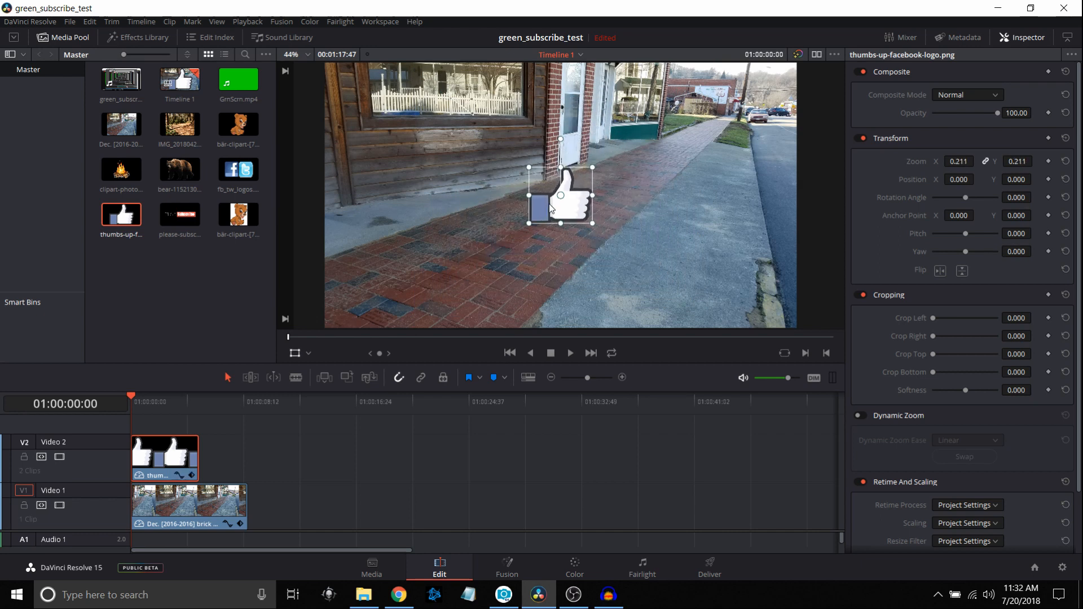
pyautogui.moveTo(561, 197); pyautogui.dragTo(394, 283)
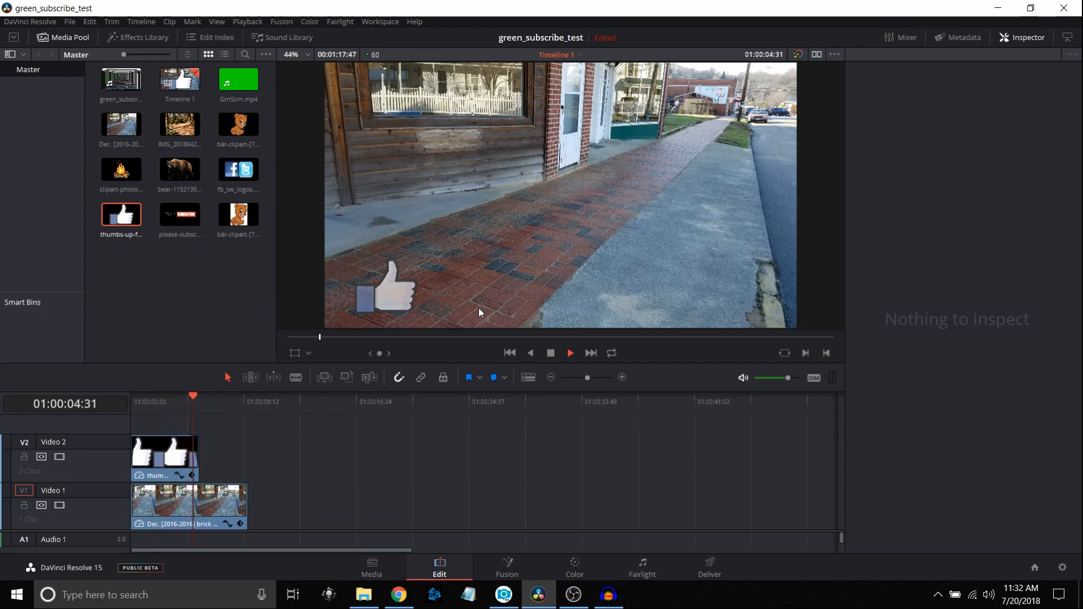
pyautogui.click(550, 354)
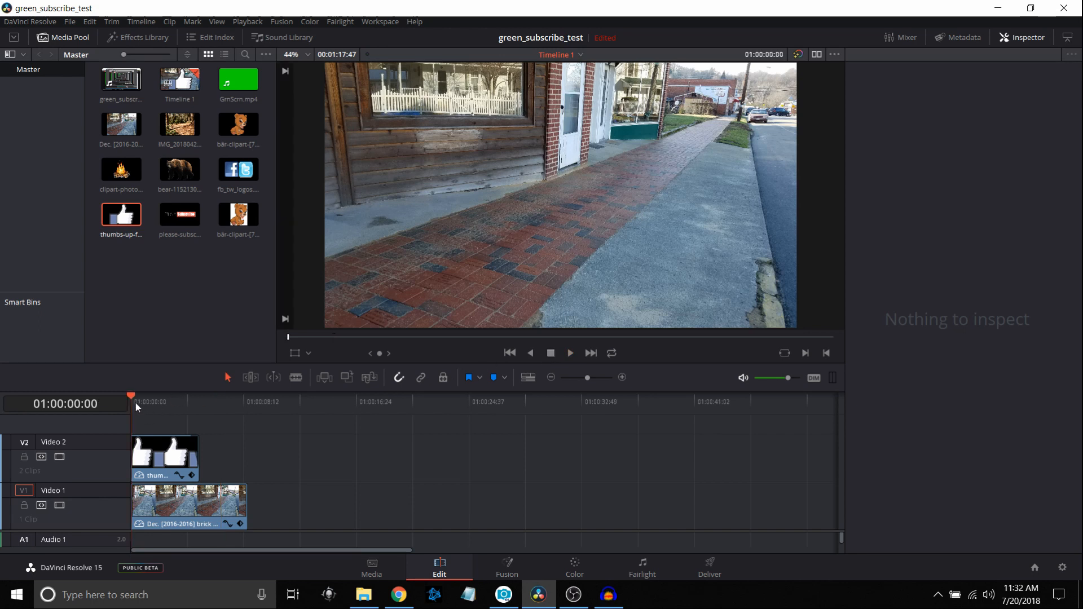
pyautogui.moveTo(204, 266)
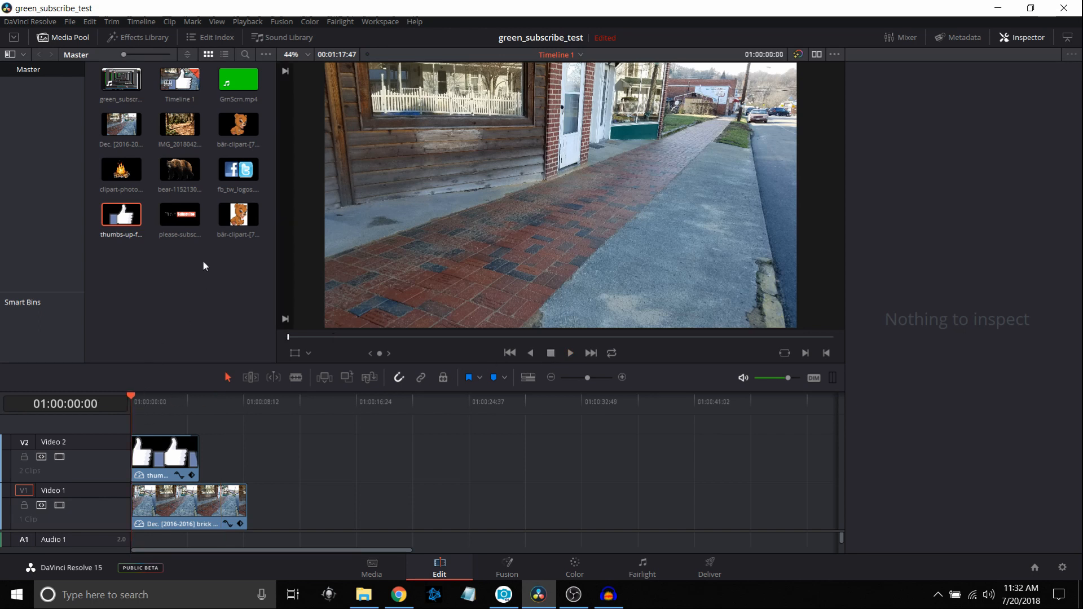
# Add the Please Subscribe banner after the thumbs-up on V2 and shrink it lower
pyautogui.click(180, 214)
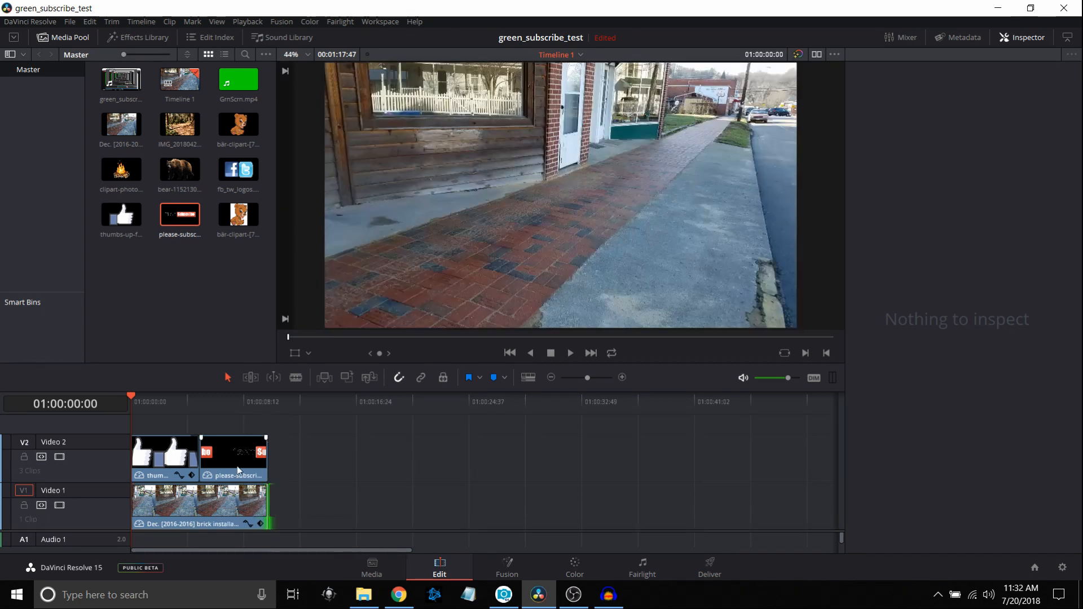
pyautogui.moveTo(204, 439)
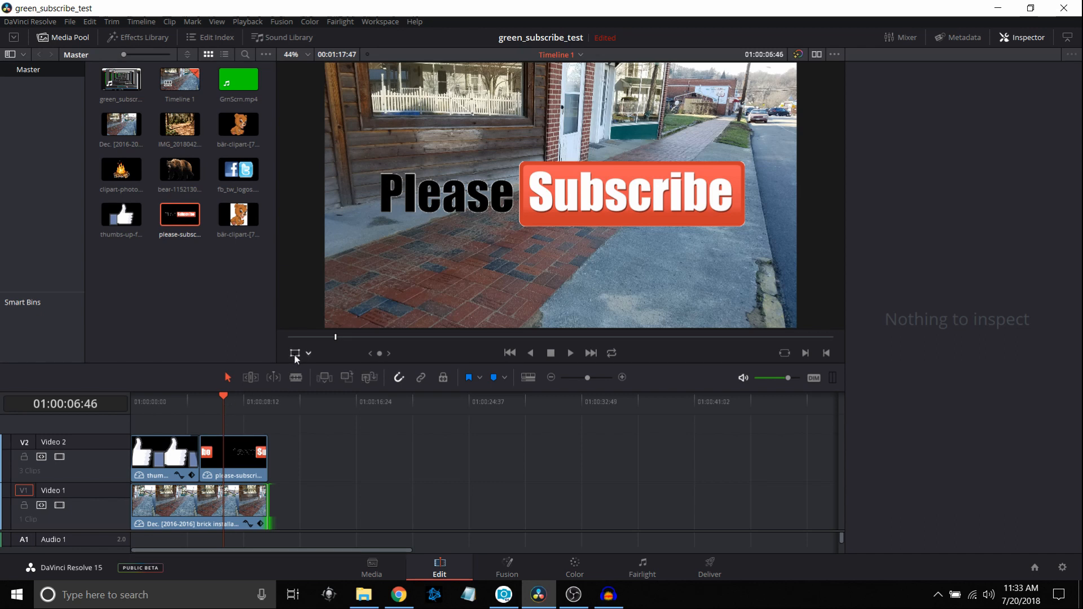
pyautogui.click(232, 460)
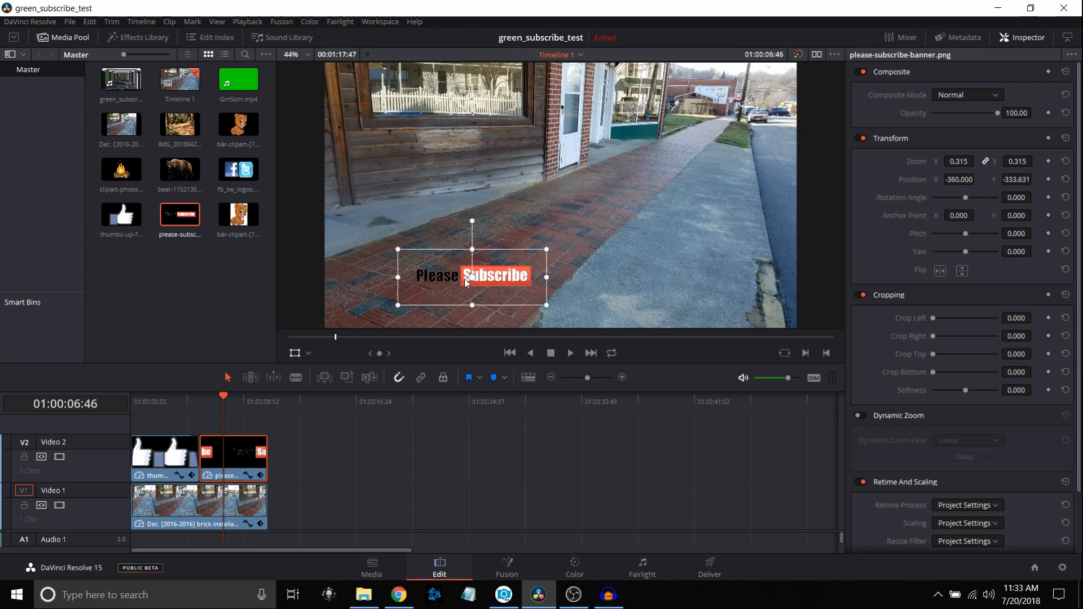
pyautogui.moveTo(471, 275); pyautogui.dragTo(446, 280)
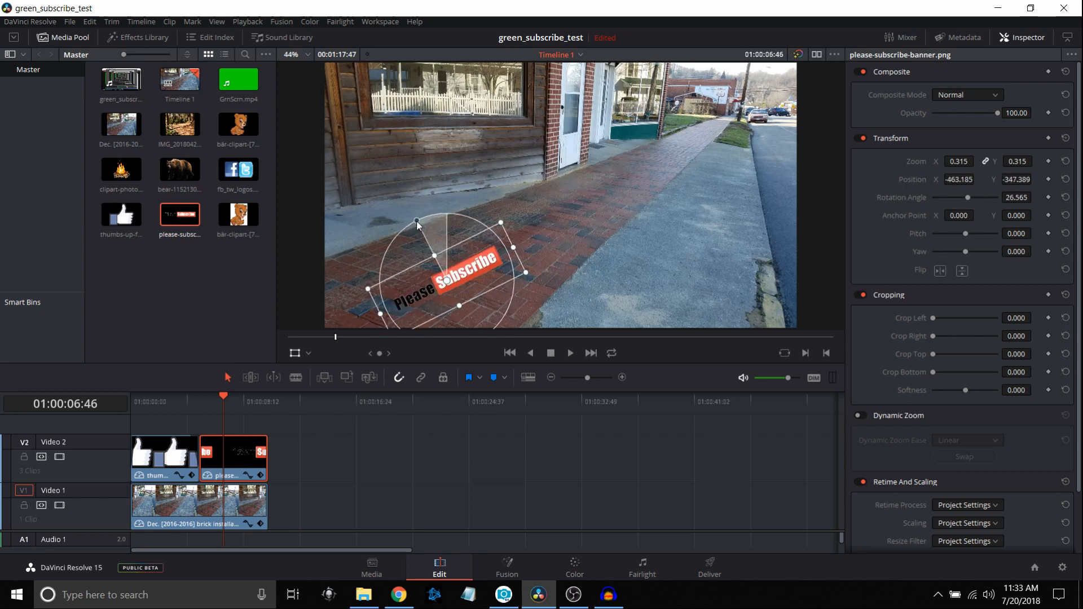
# Tilt the banner upward and shift it left over the sidewalk
pyautogui.moveTo(418, 227); pyautogui.dragTo(421, 229)
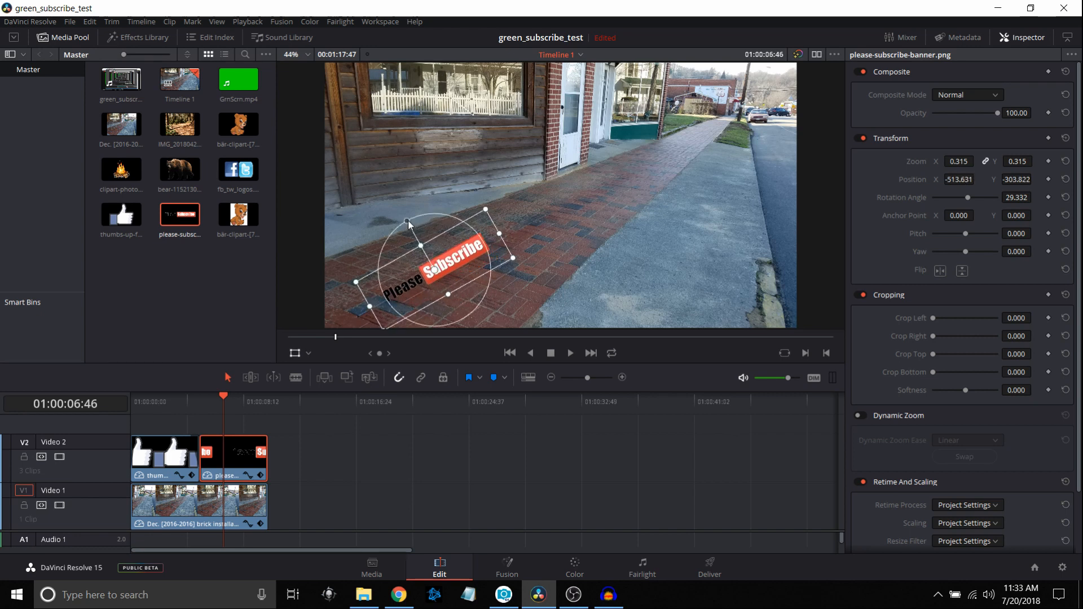
pyautogui.moveTo(409, 223); pyautogui.dragTo(405, 220)
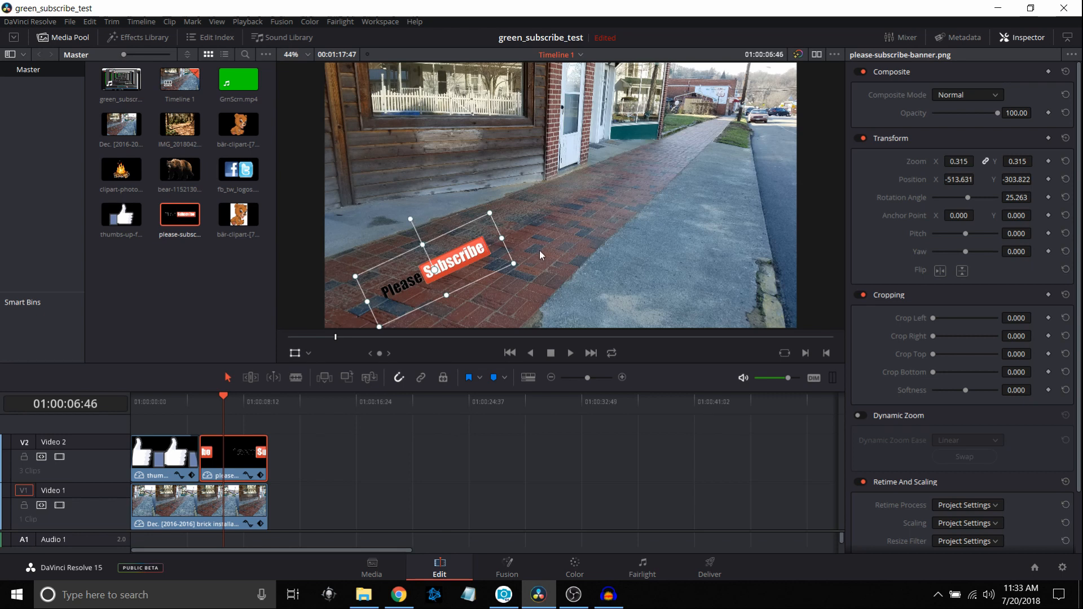
pyautogui.click(295, 353)
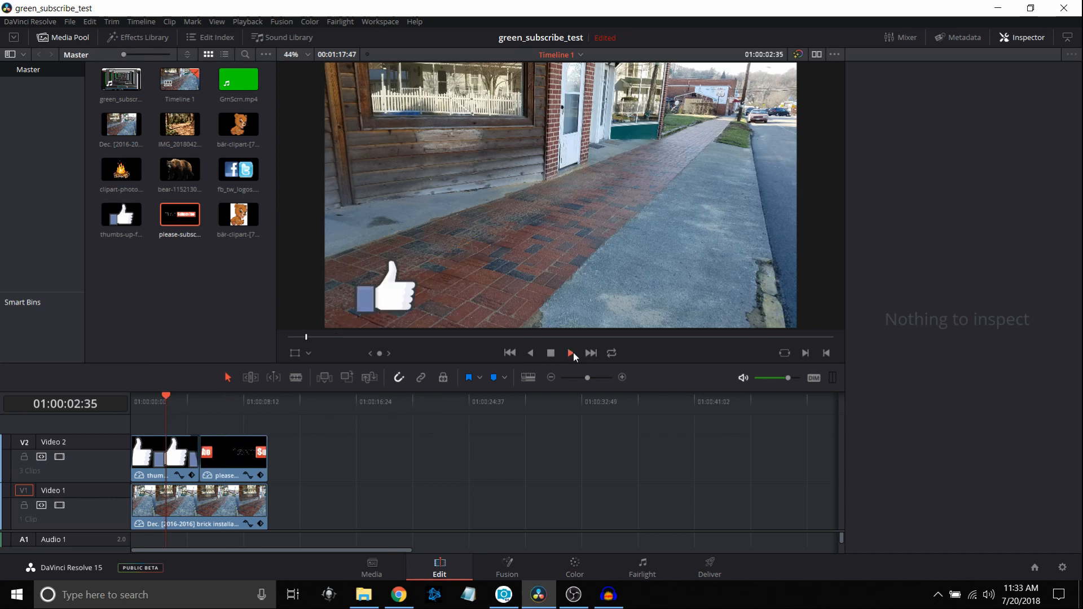
pyautogui.click(568, 353)
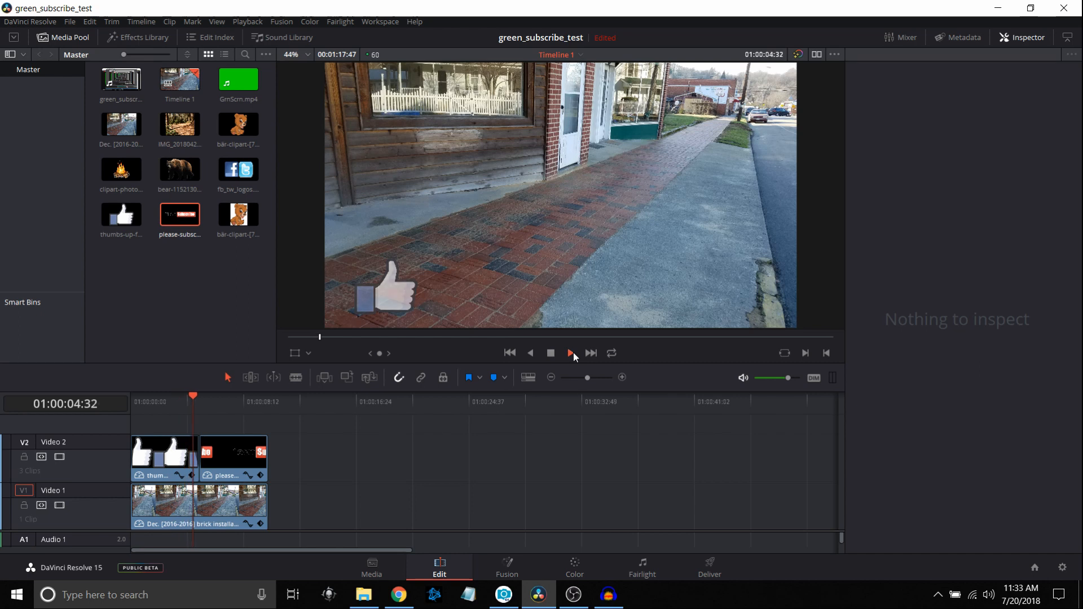
pyautogui.click(570, 354)
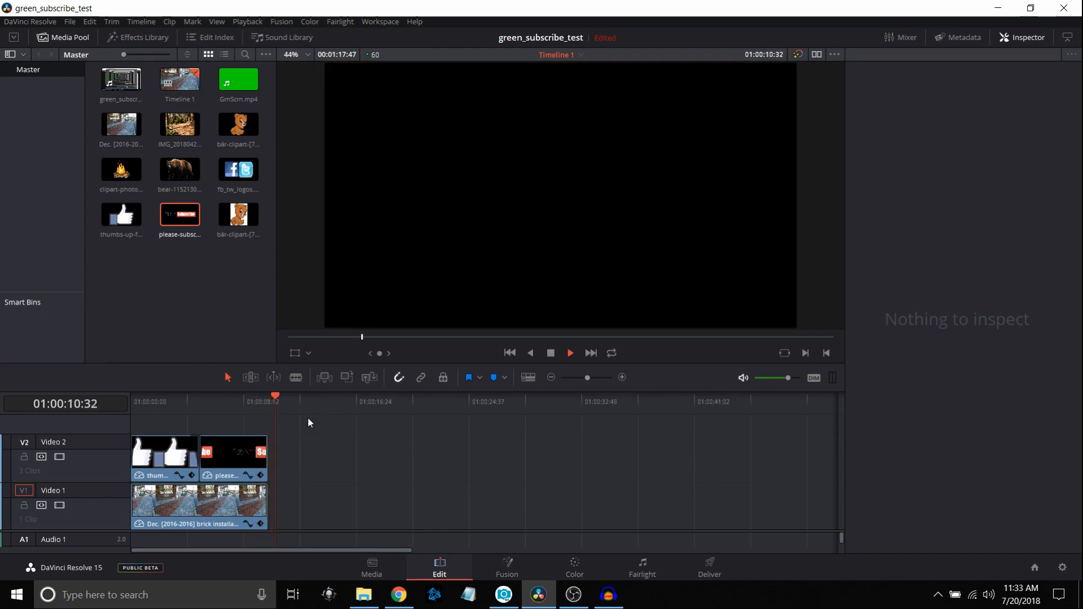
pyautogui.click(550, 353)
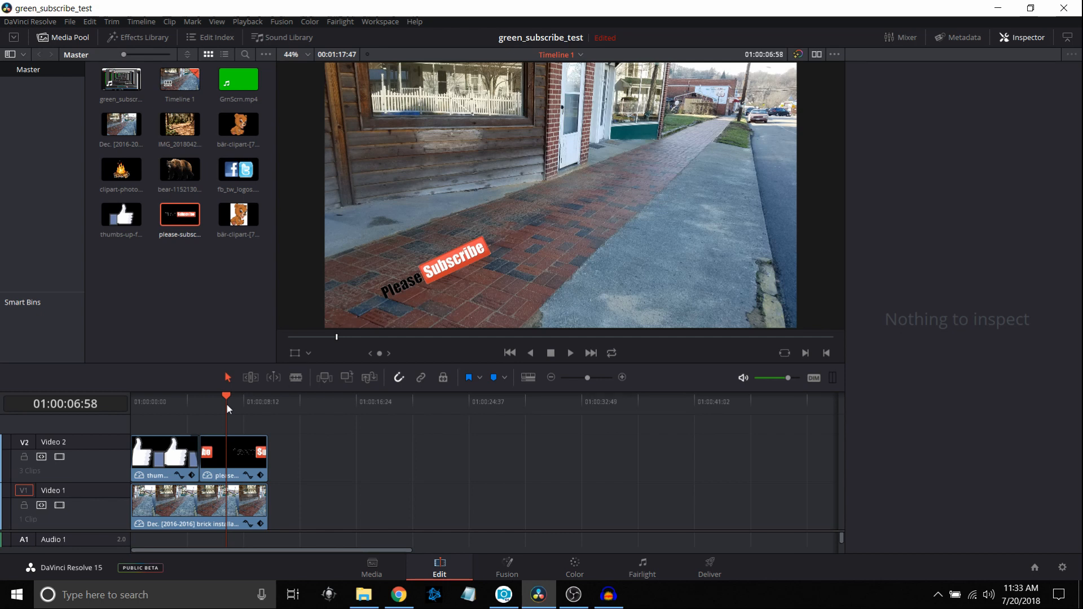
pyautogui.moveTo(210, 261)
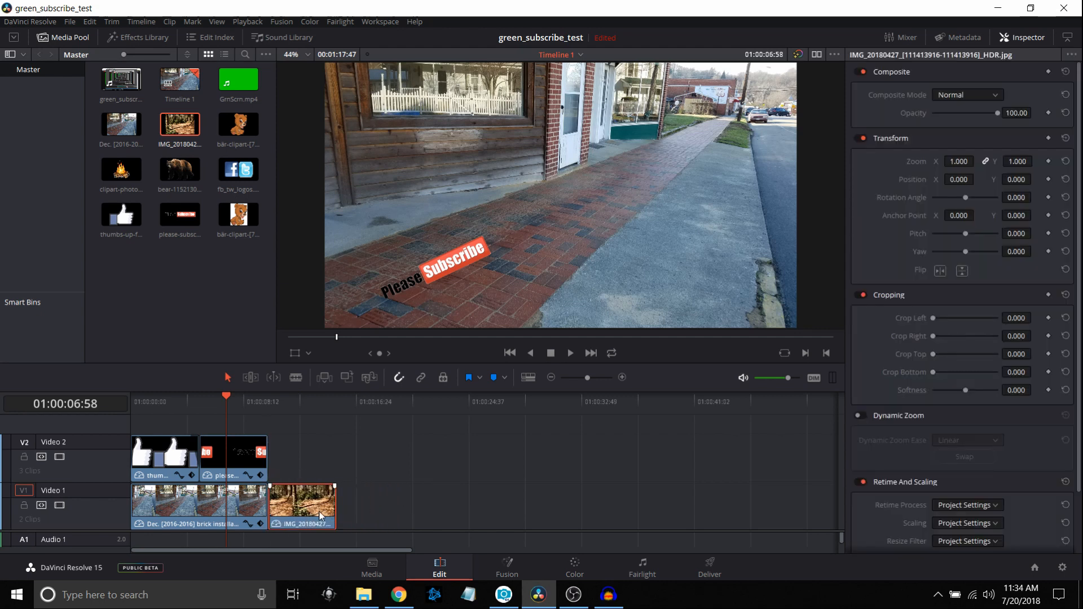
# Lengthen the forest trail photo on V1 and select it for zooming to 1.349
pyautogui.moveTo(336, 504); pyautogui.dragTo(436, 504)
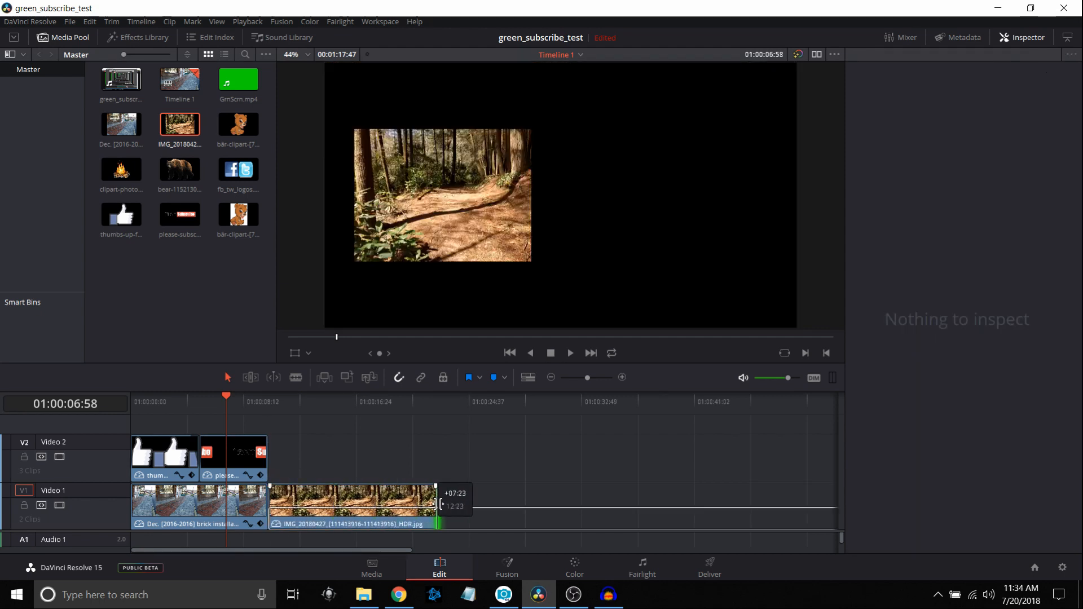
pyautogui.click(352, 501)
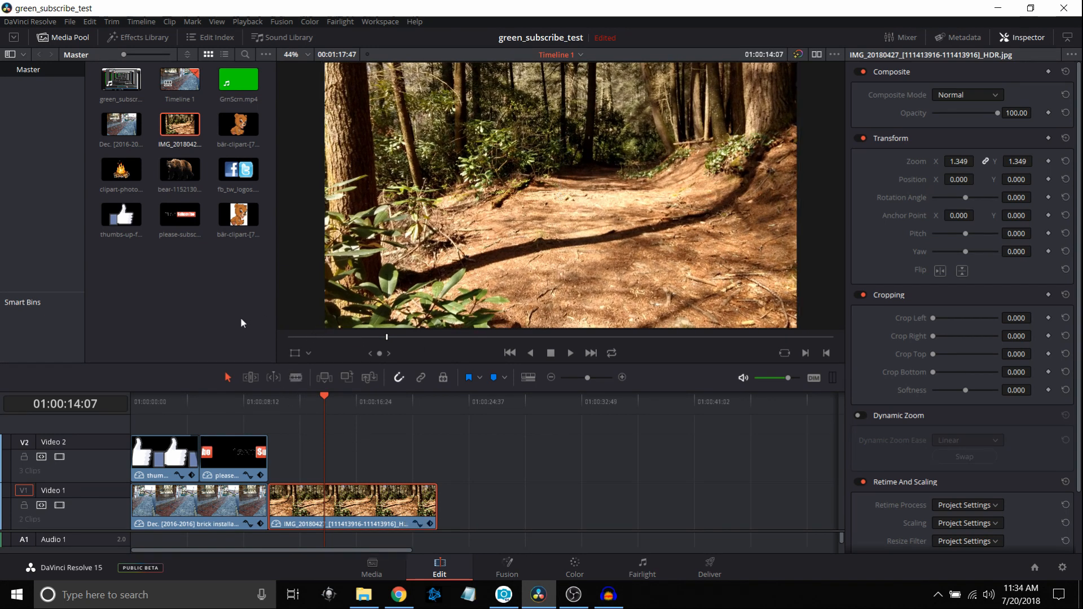
# Place the cartoon bear above the forest photo, nudge it right, then remove the clip
pyautogui.click(238, 214)
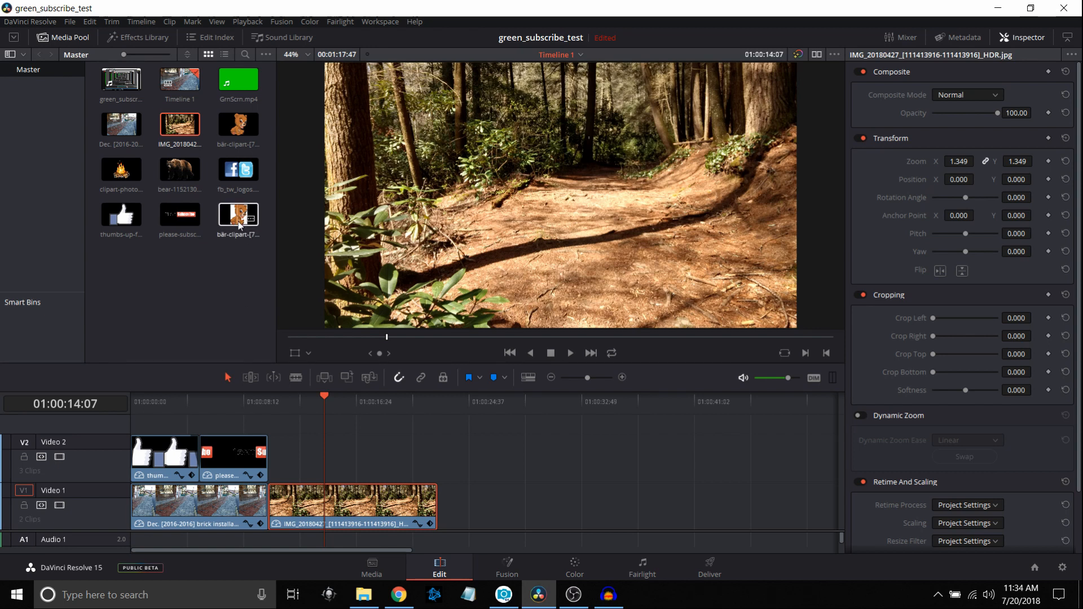
pyautogui.moveTo(238, 214); pyautogui.dragTo(325, 452)
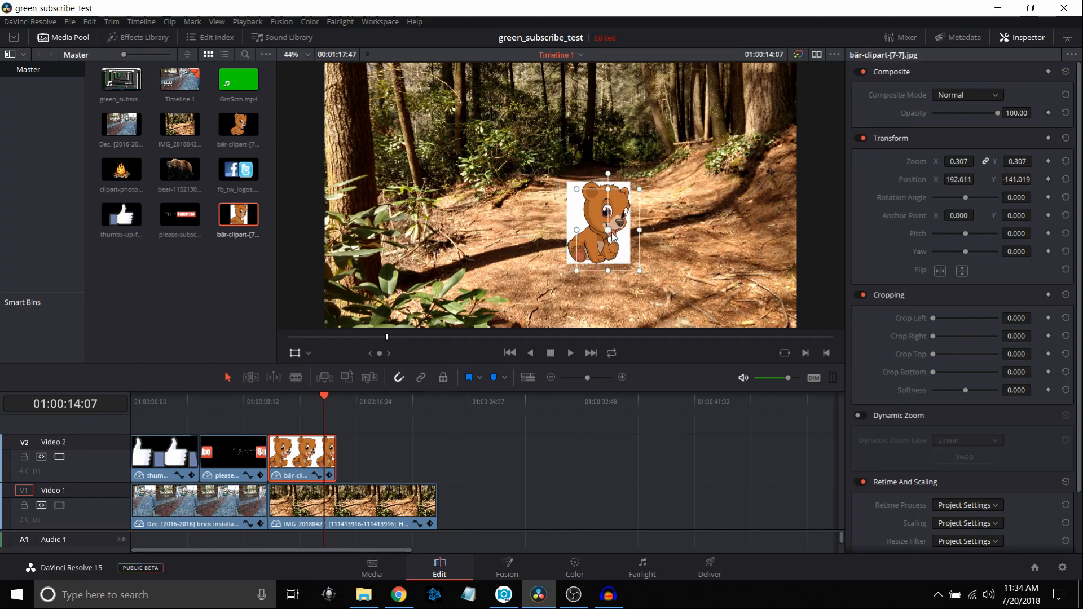
pyautogui.moveTo(607, 229); pyautogui.dragTo(615, 237)
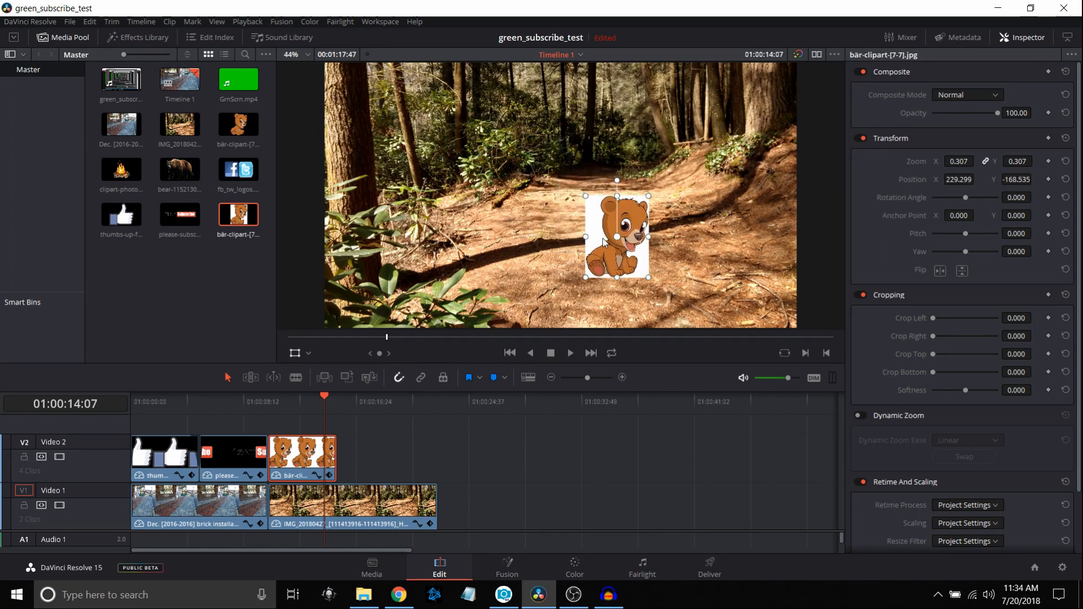
pyautogui.rightClick(302, 456)
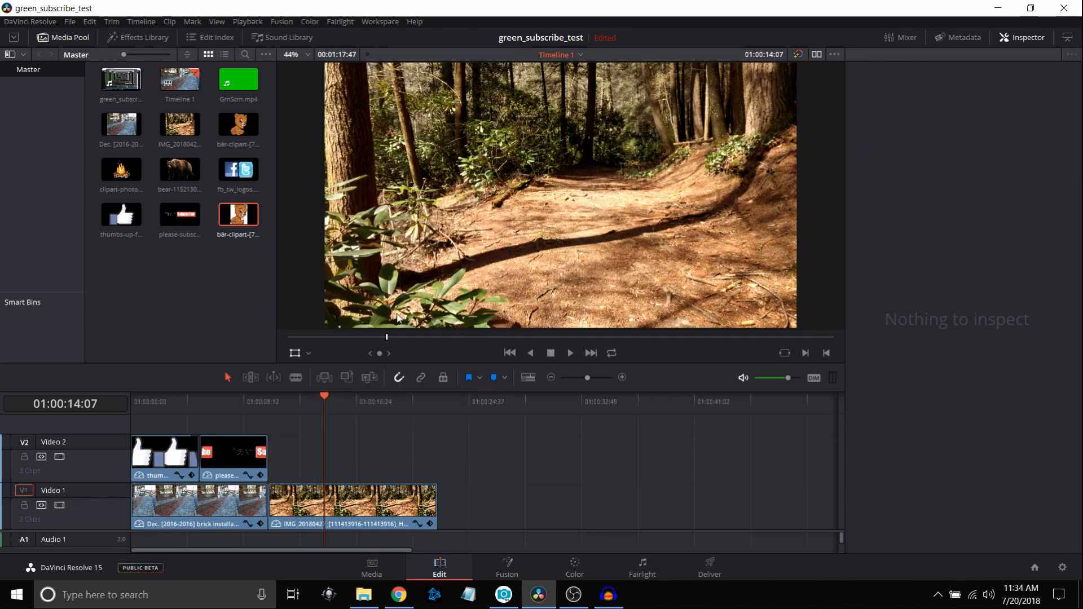
# Switch to PaintShop Pro and load the cartoon bear jpg from the bears folder
pyautogui.click(503, 595)
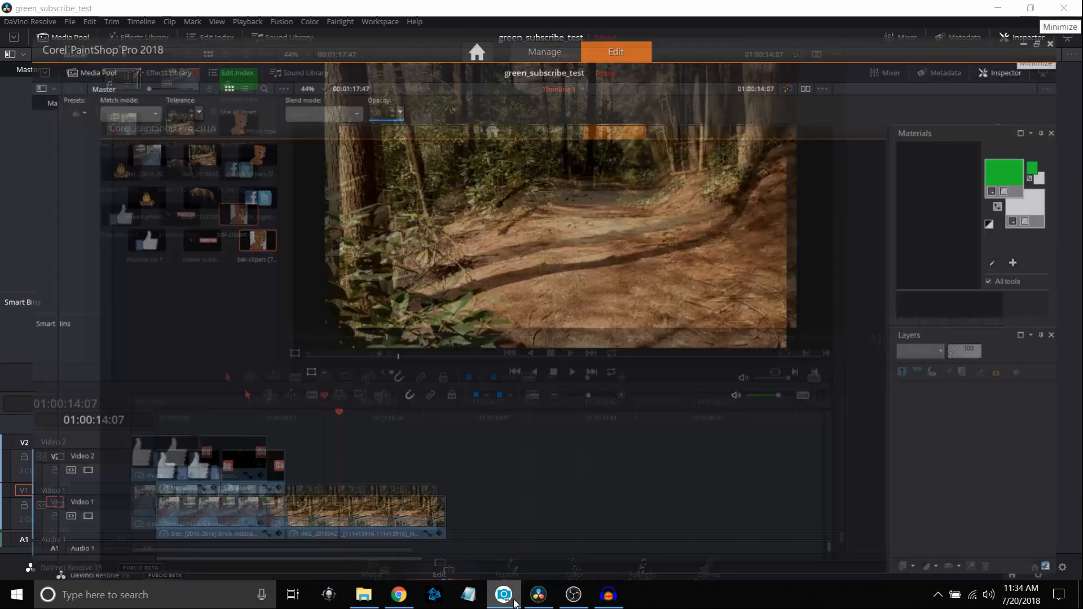
pyautogui.click(503, 594)
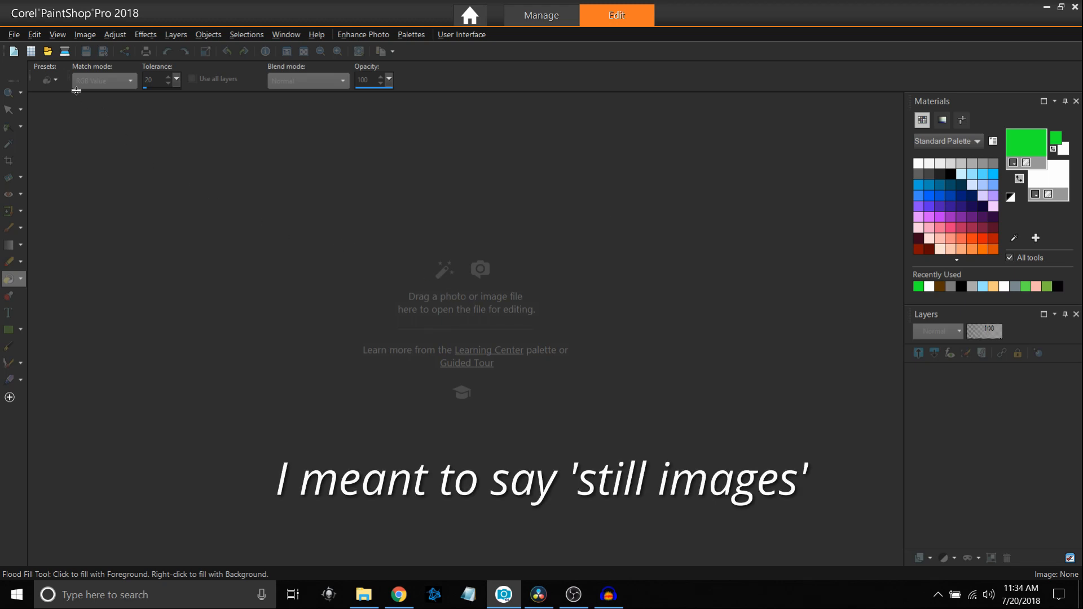
pyautogui.click(47, 51)
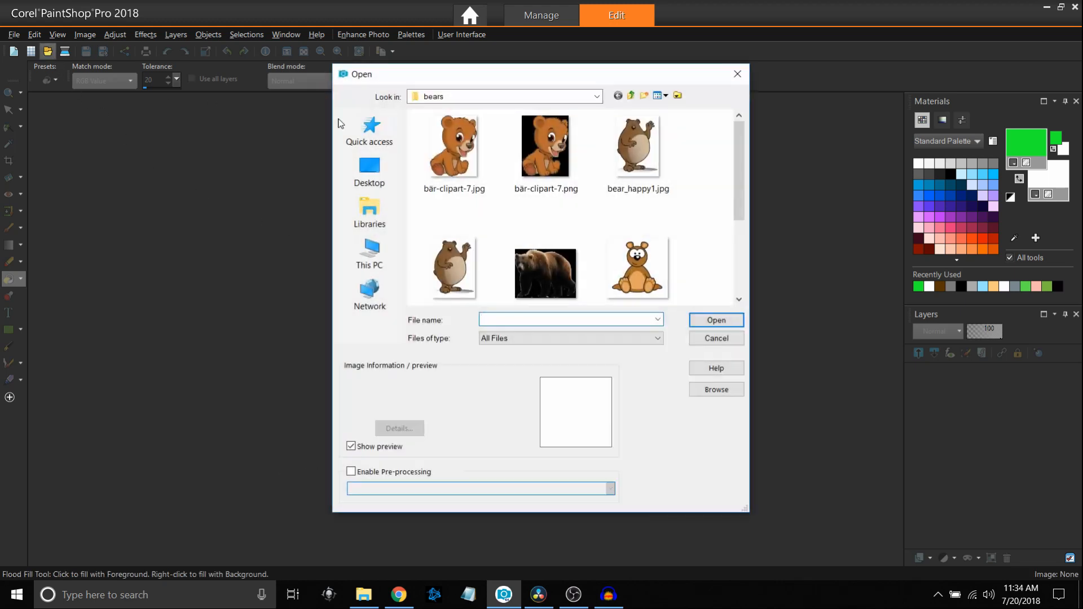
pyautogui.click(453, 146)
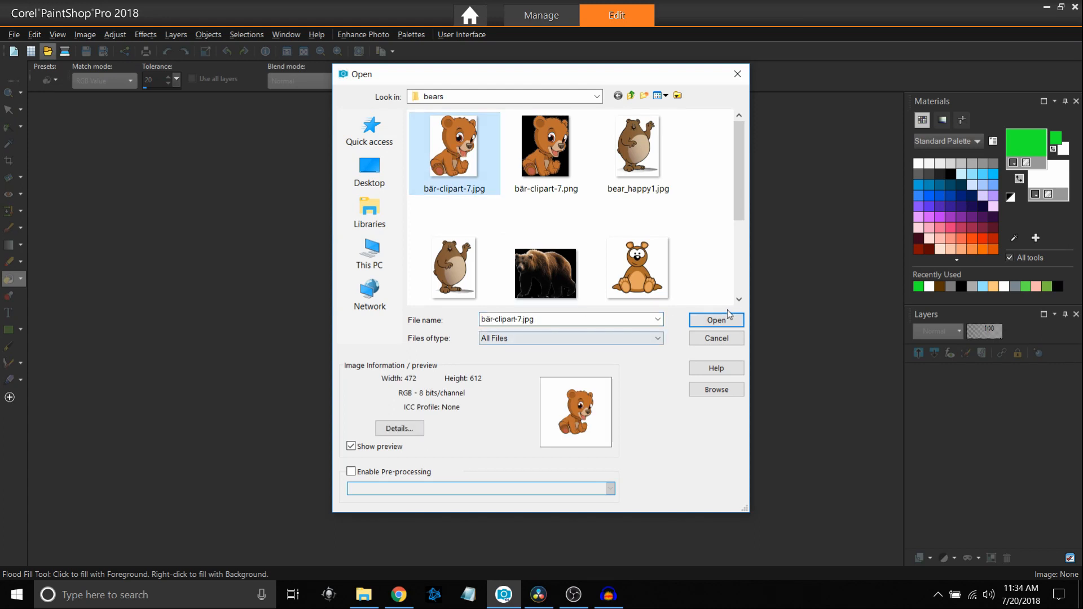
pyautogui.click(715, 319)
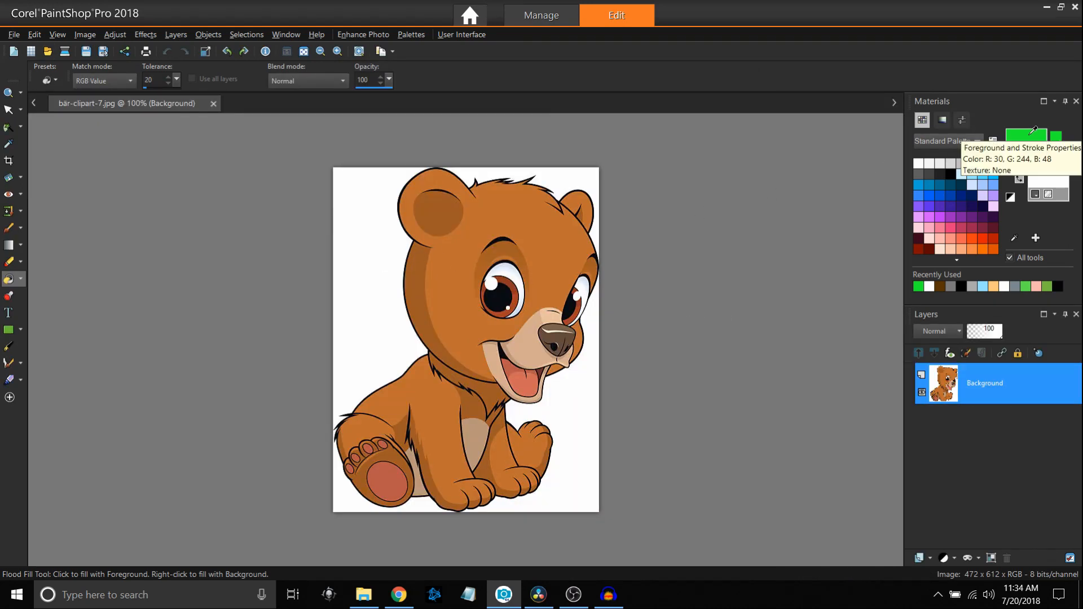
pyautogui.moveTo(657, 198)
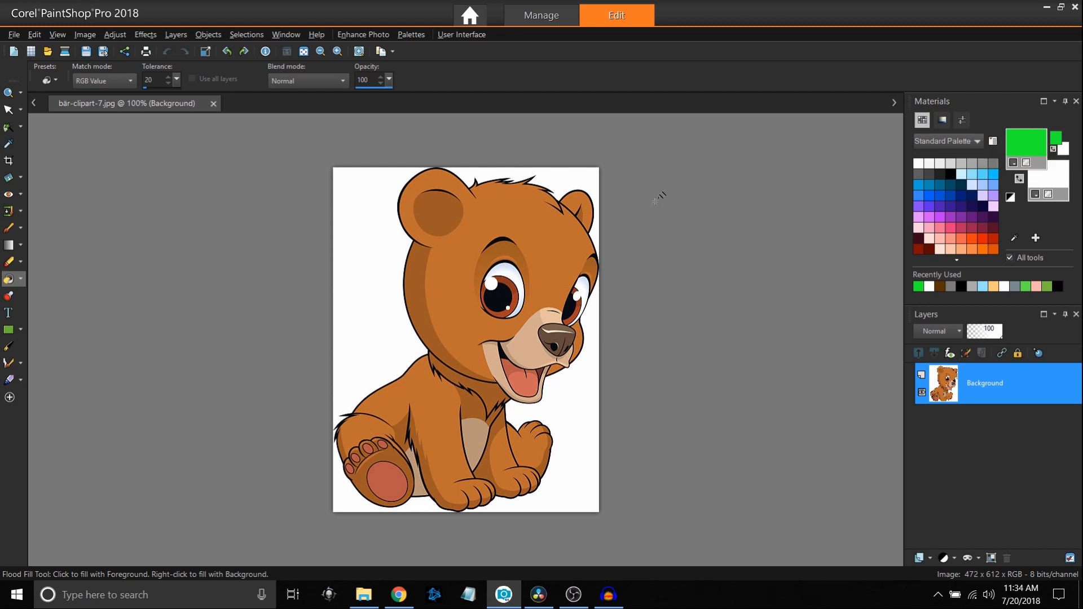
# Flood-fill the bear's white background with solid green
pyautogui.click(387, 260)
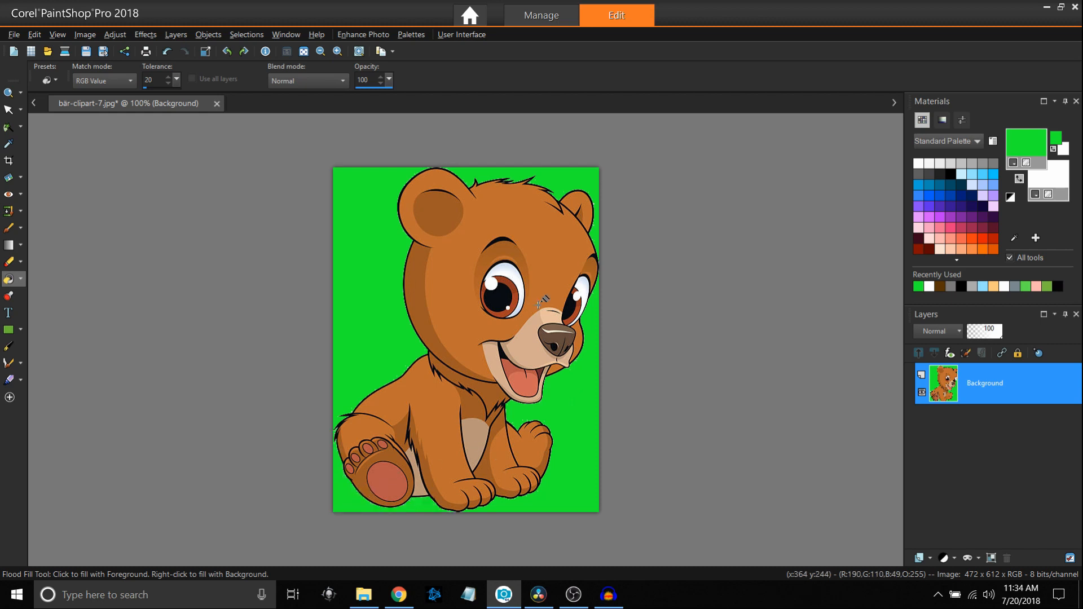
pyautogui.click(13, 35)
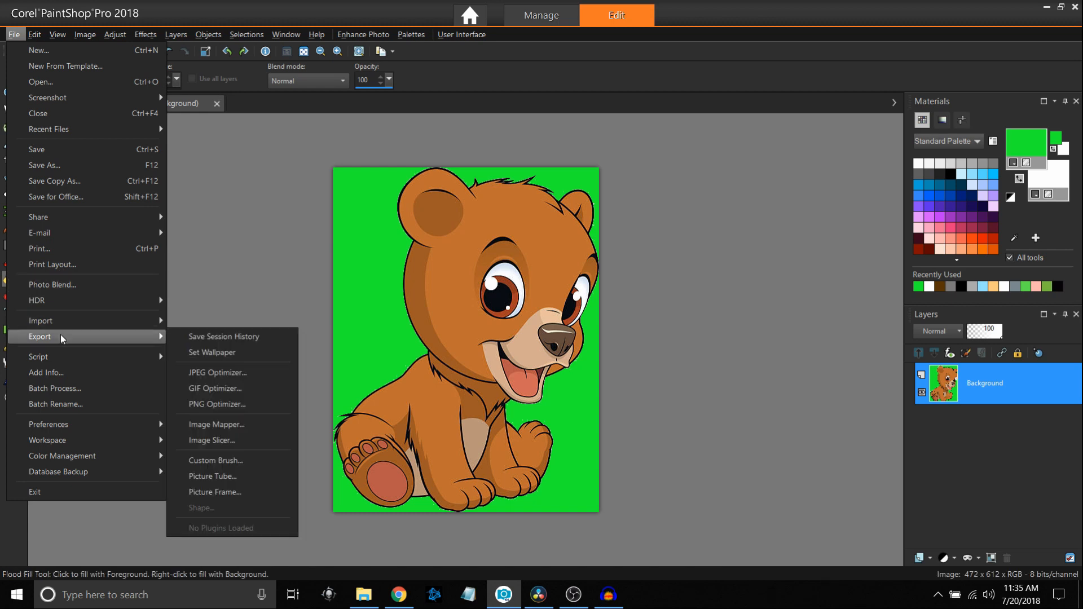
pyautogui.moveTo(213, 352)
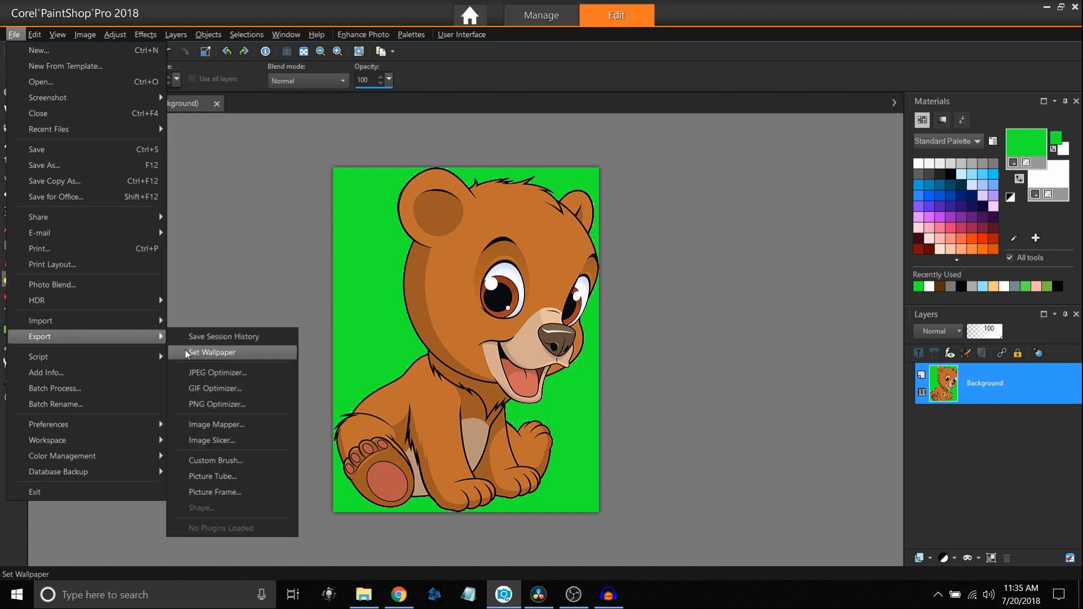
# Export via PNG Optimizer with green areas transparent, replacing bär-clipart-7.png
pyautogui.click(216, 403)
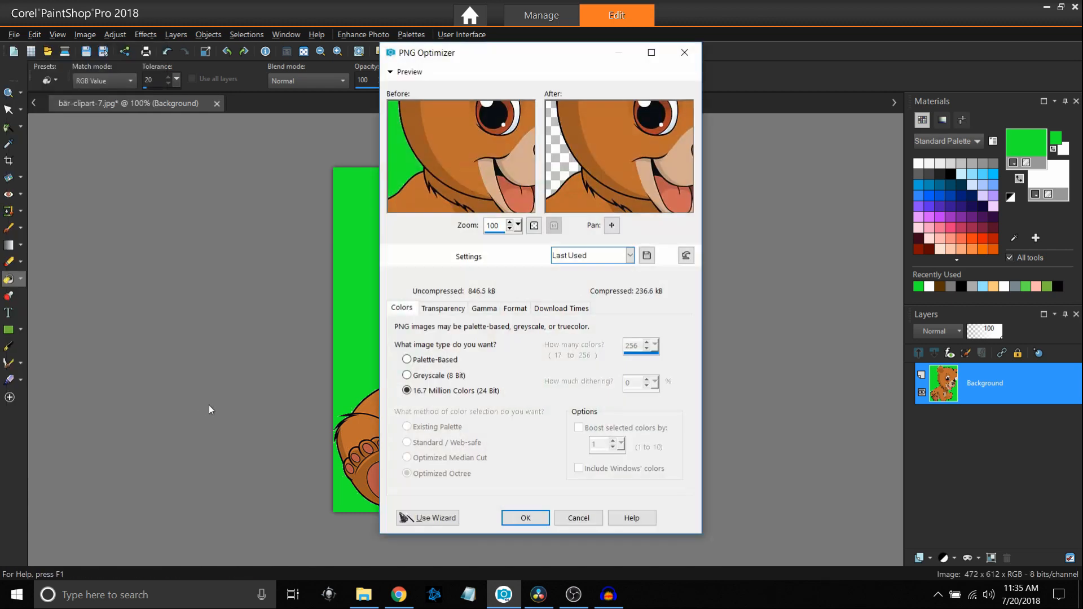
pyautogui.click(442, 308)
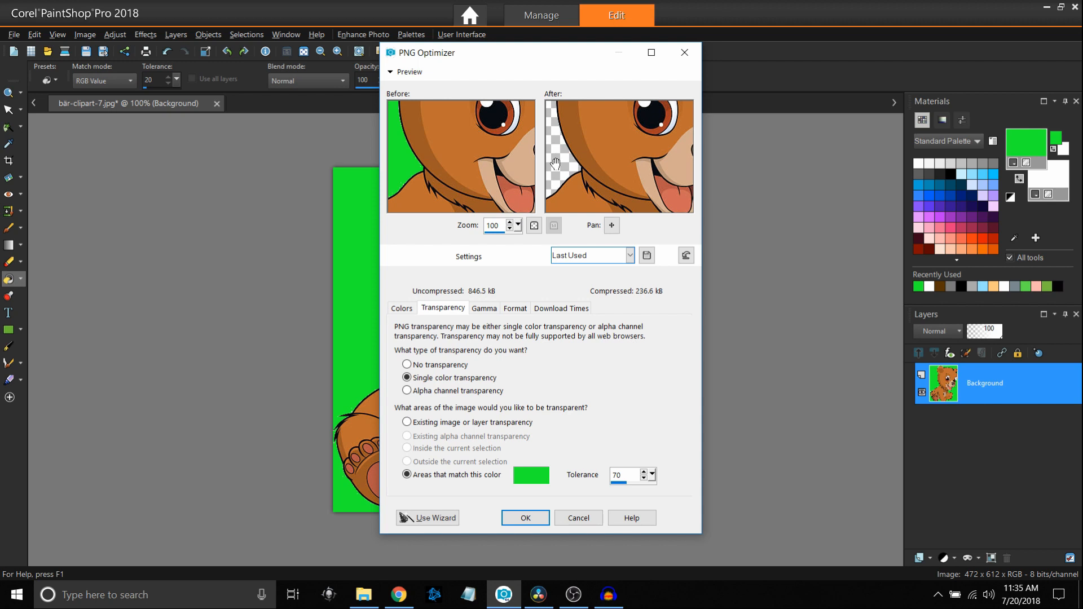
pyautogui.moveTo(558, 501)
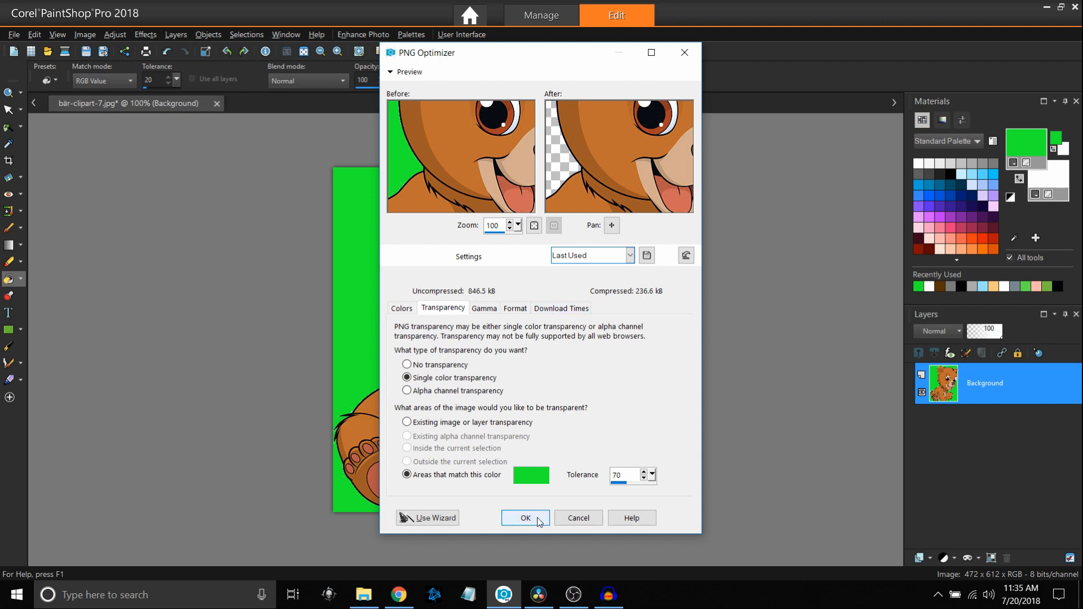
pyautogui.click(525, 518)
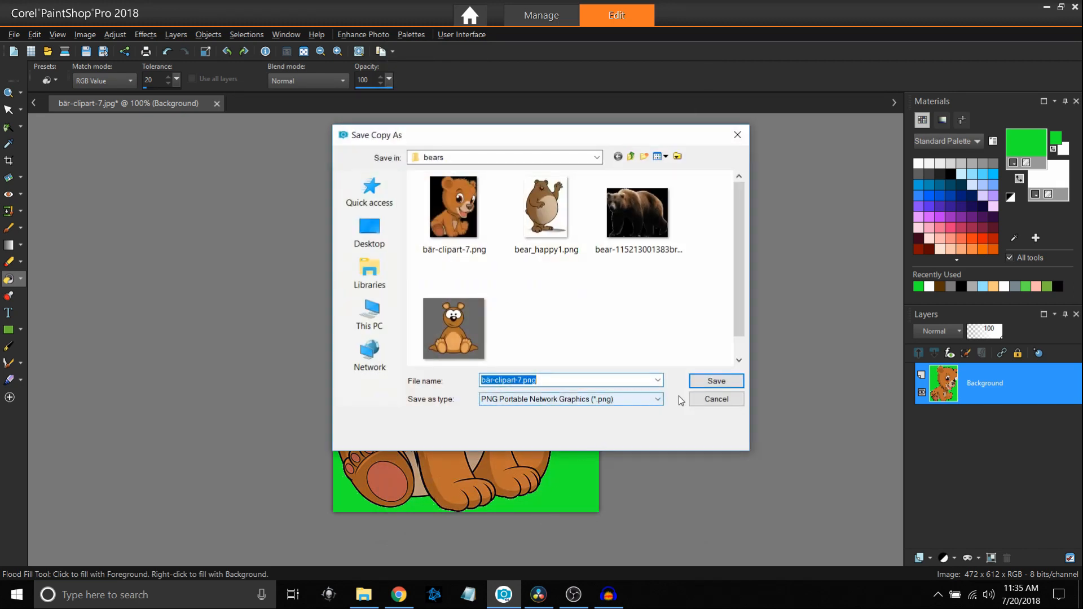
pyautogui.click(715, 381)
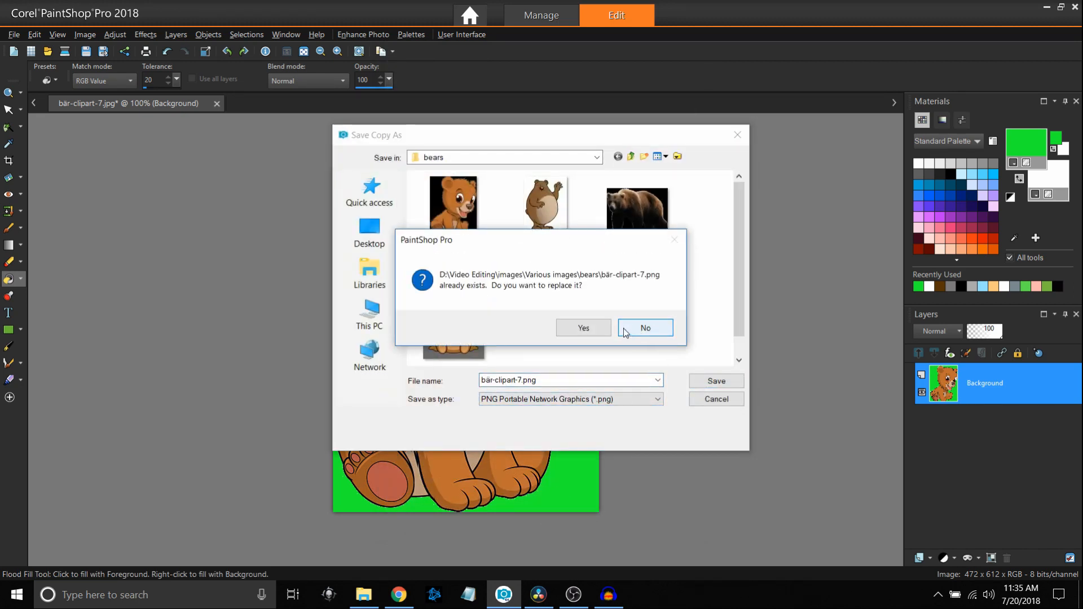
pyautogui.click(644, 328)
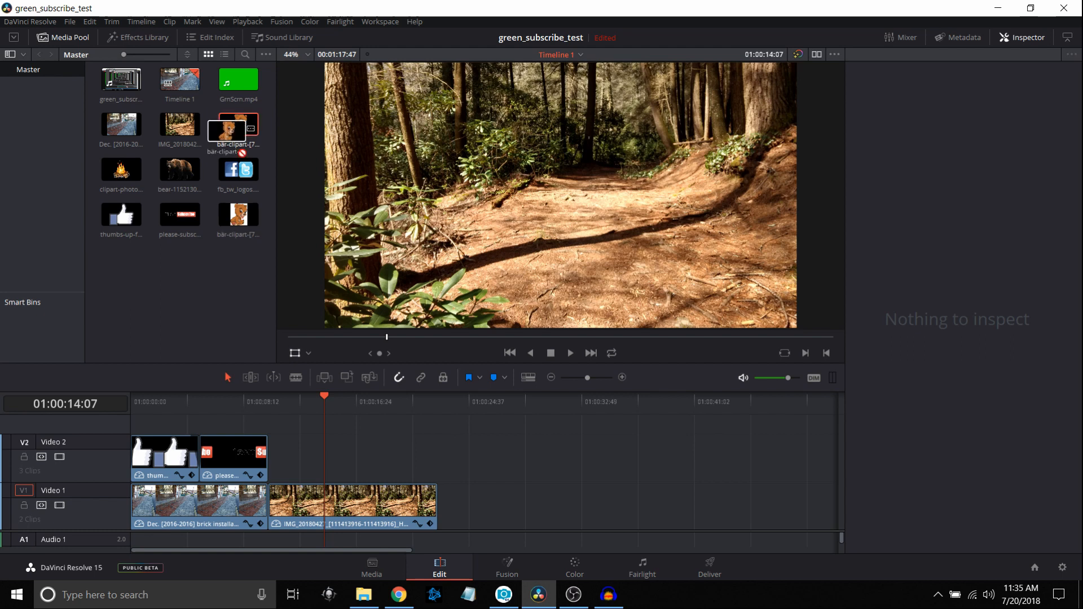
# Place the transparent bear after the subscribe banner on V2 and move it right onto the trail
pyautogui.moveTo(228, 128); pyautogui.dragTo(302, 456)
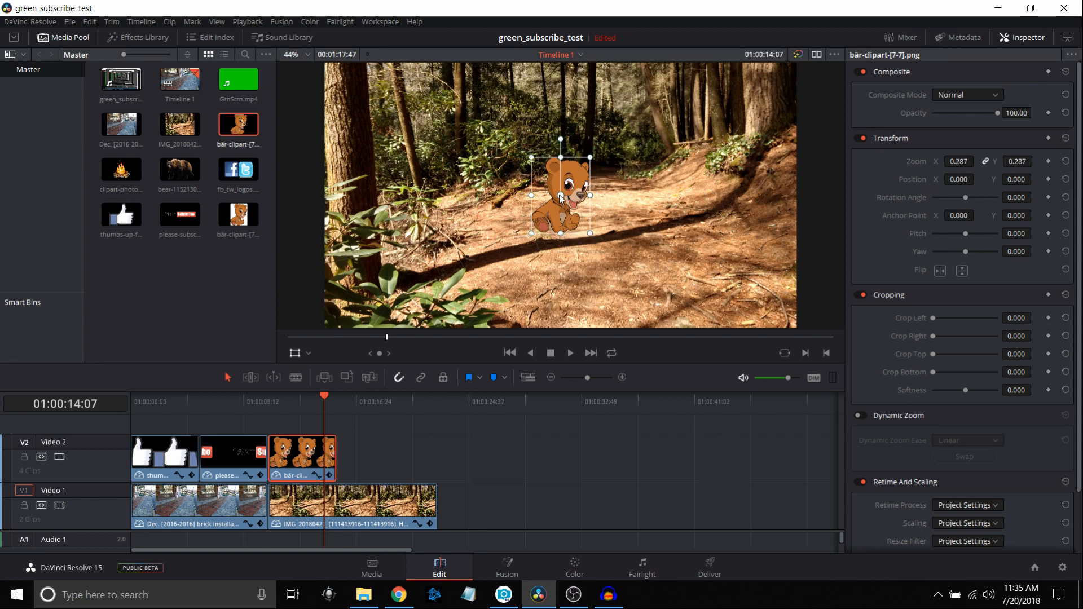
pyautogui.moveTo(559, 187); pyautogui.dragTo(635, 208)
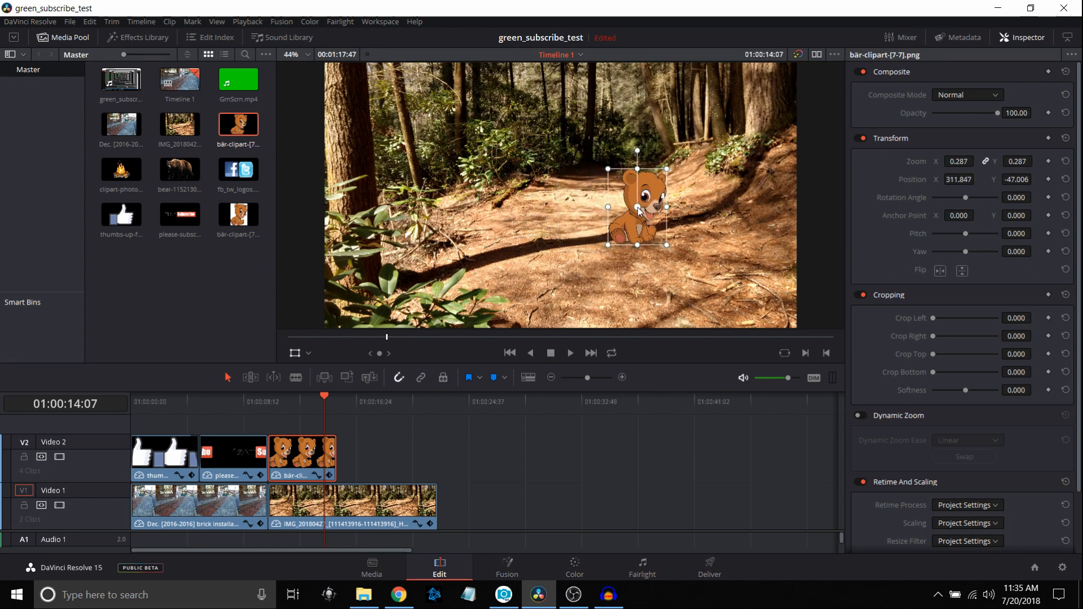
pyautogui.moveTo(637, 206); pyautogui.dragTo(636, 195)
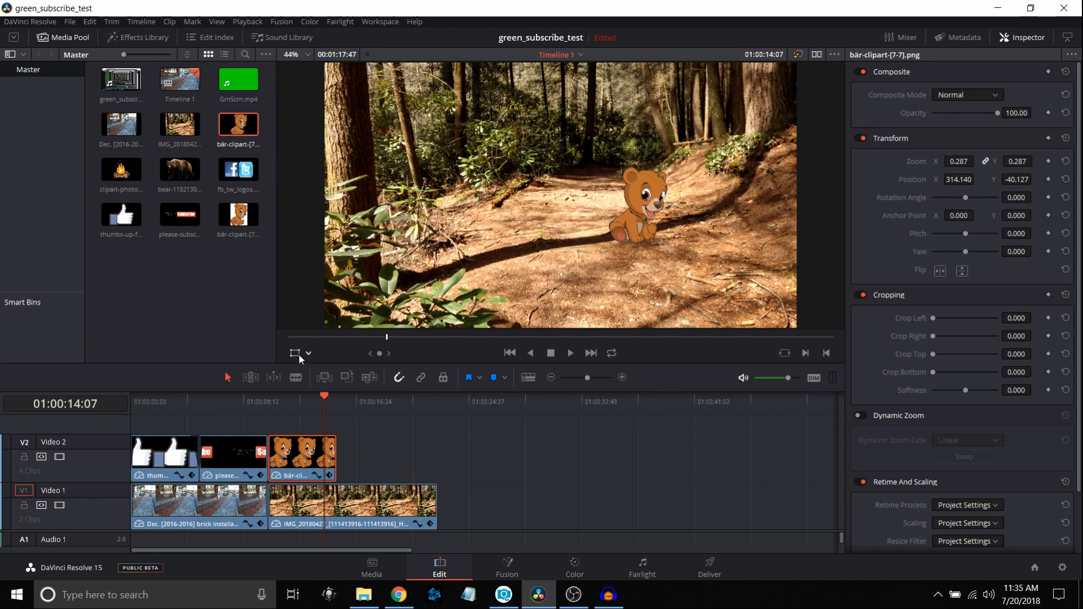
pyautogui.moveTo(460, 279)
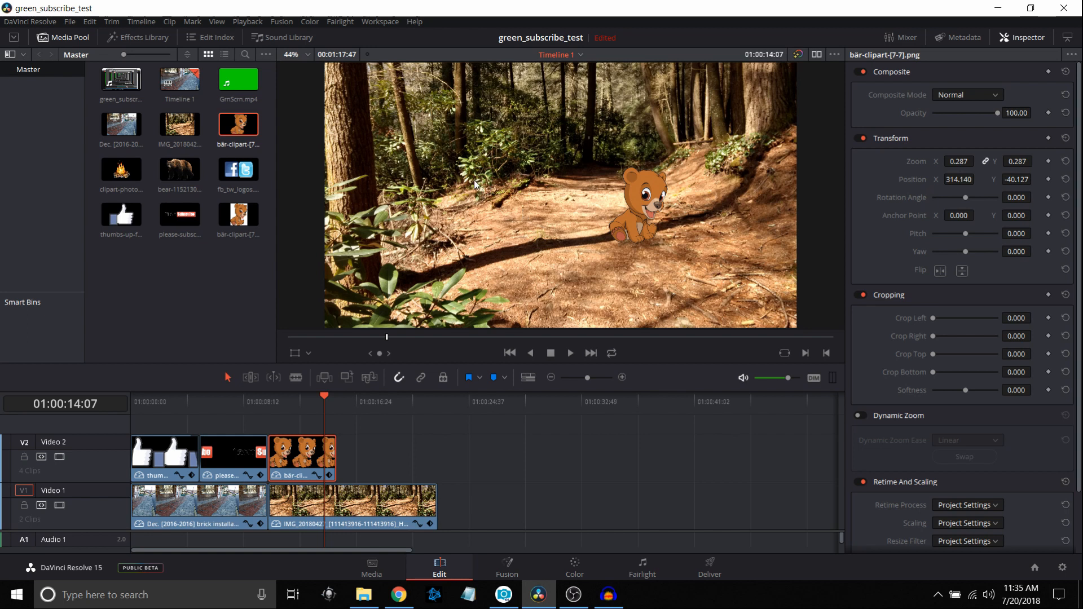
# Add the campfire after the bear on V2 and move it up and right onto the trail
pyautogui.click(179, 169)
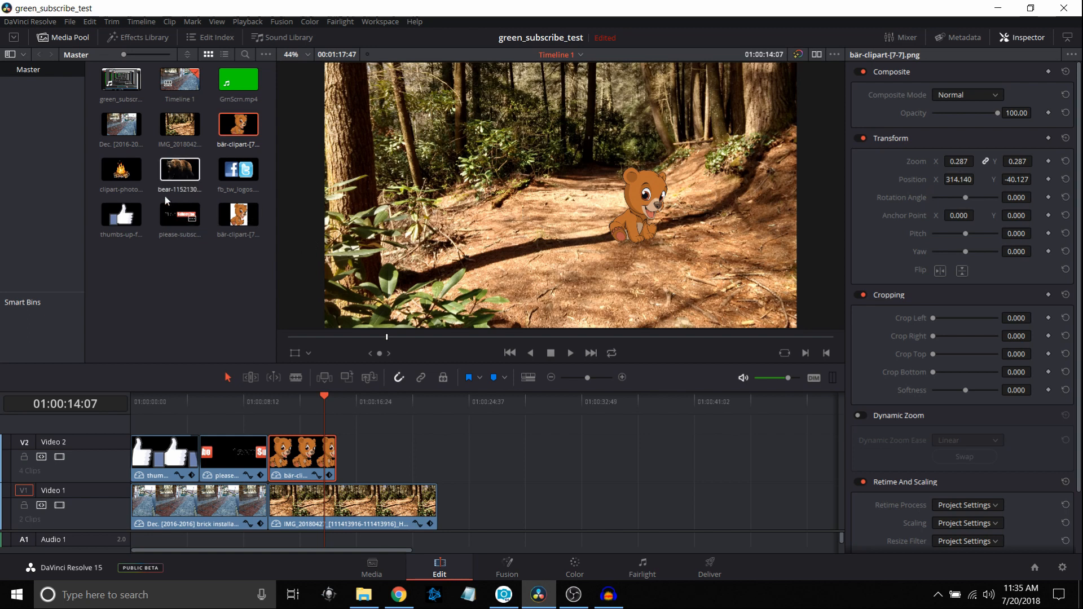
pyautogui.moveTo(121, 169); pyautogui.dragTo(402, 457)
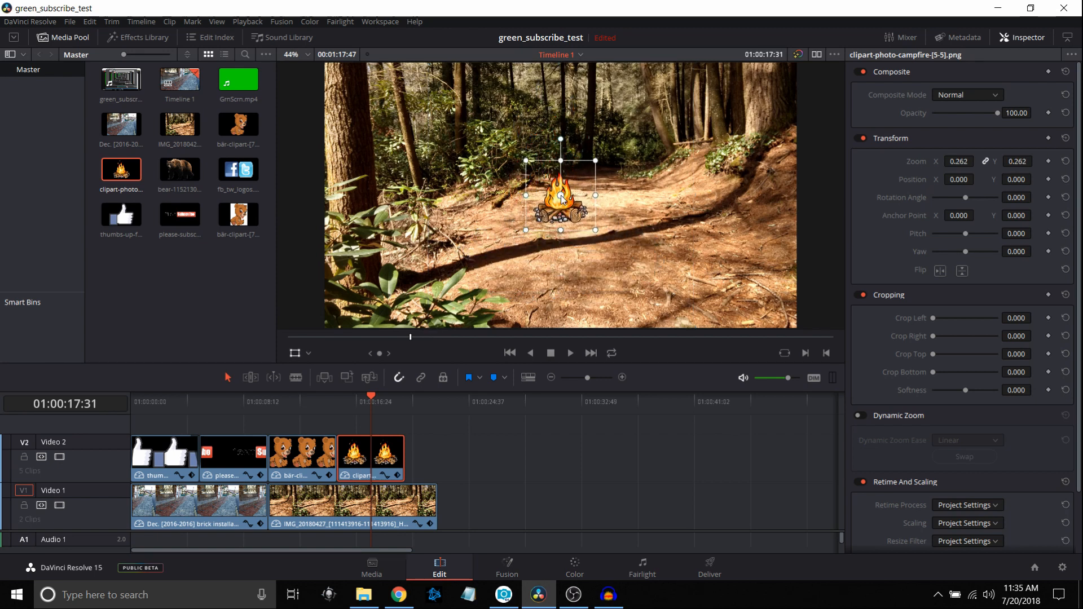
pyautogui.moveTo(560, 196); pyautogui.dragTo(608, 176)
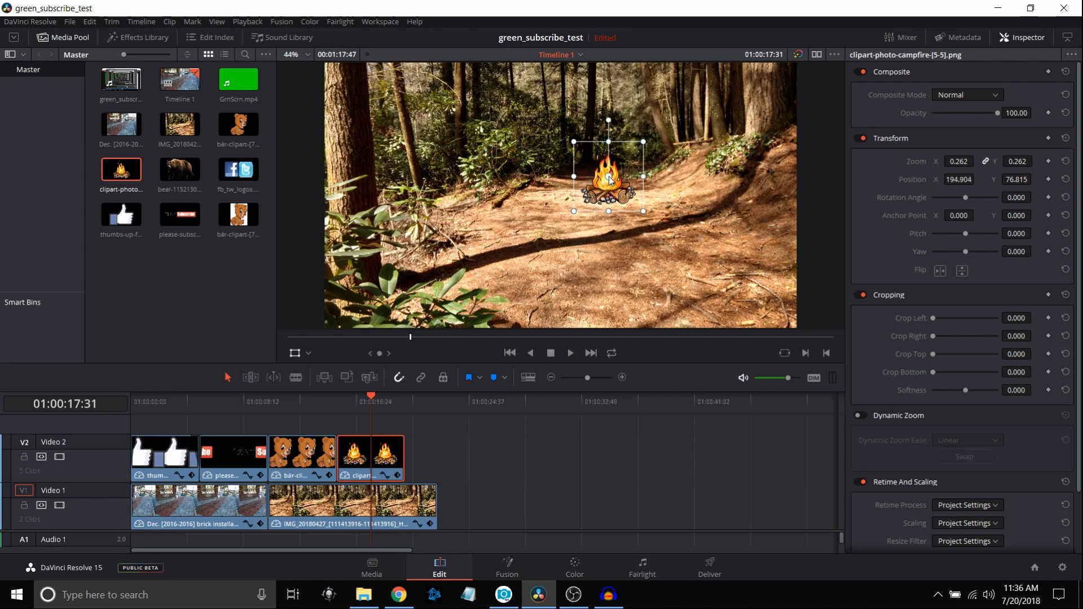
pyautogui.moveTo(608, 176); pyautogui.dragTo(609, 170)
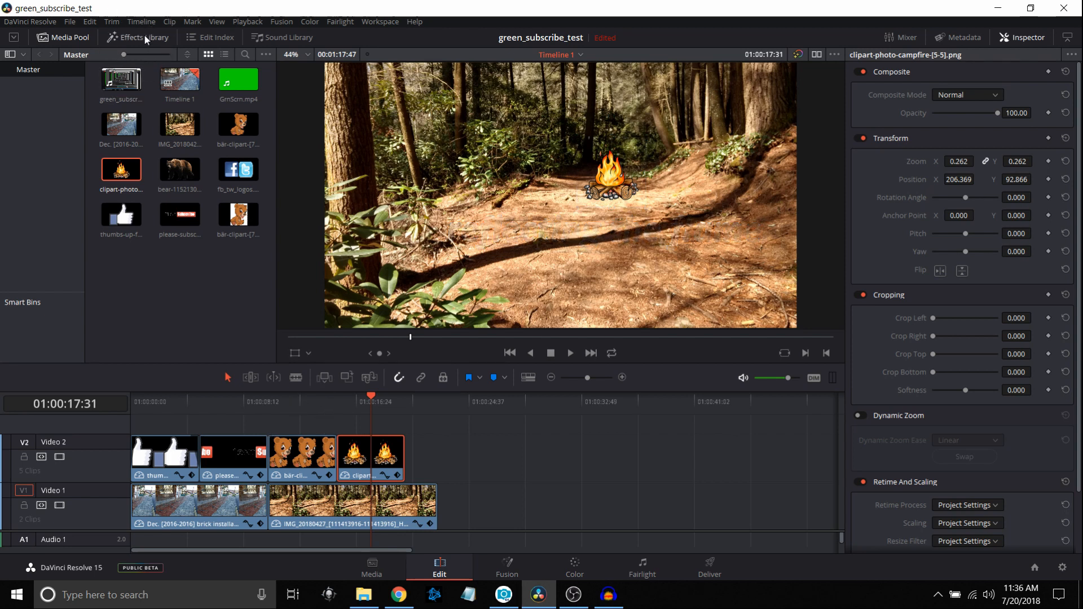
# Add a Cross Dissolve from the Effects Library between bear and campfire and preview it
pyautogui.click(136, 37)
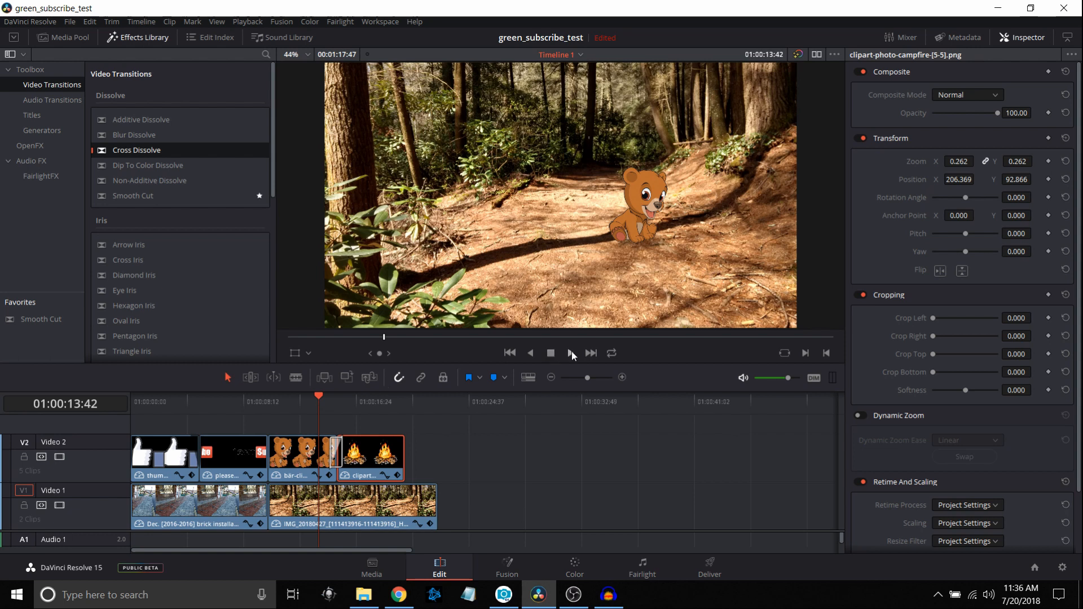
pyautogui.click(569, 353)
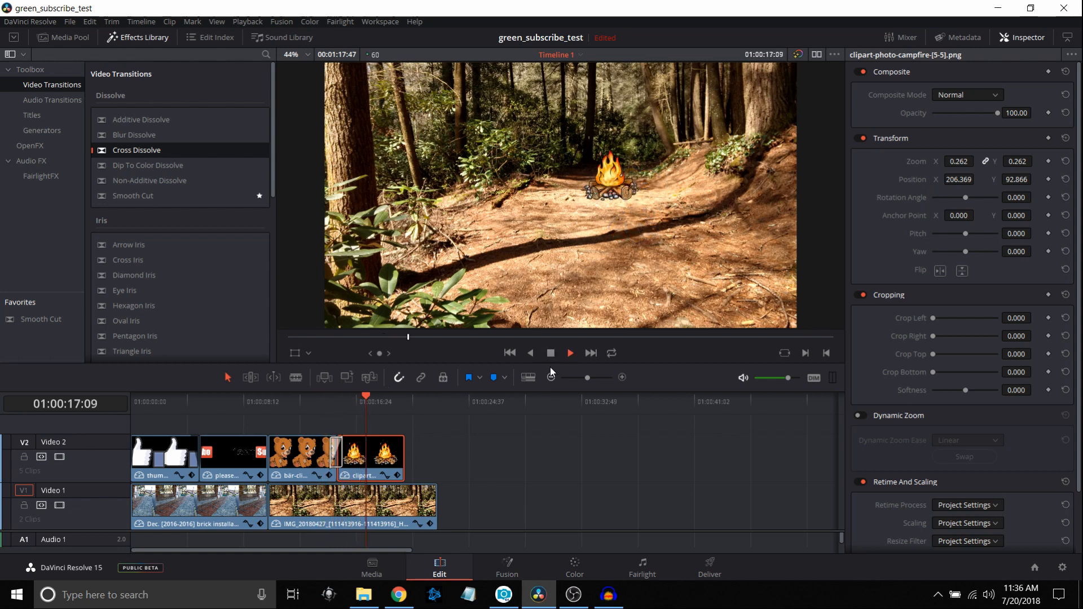
pyautogui.click(569, 353)
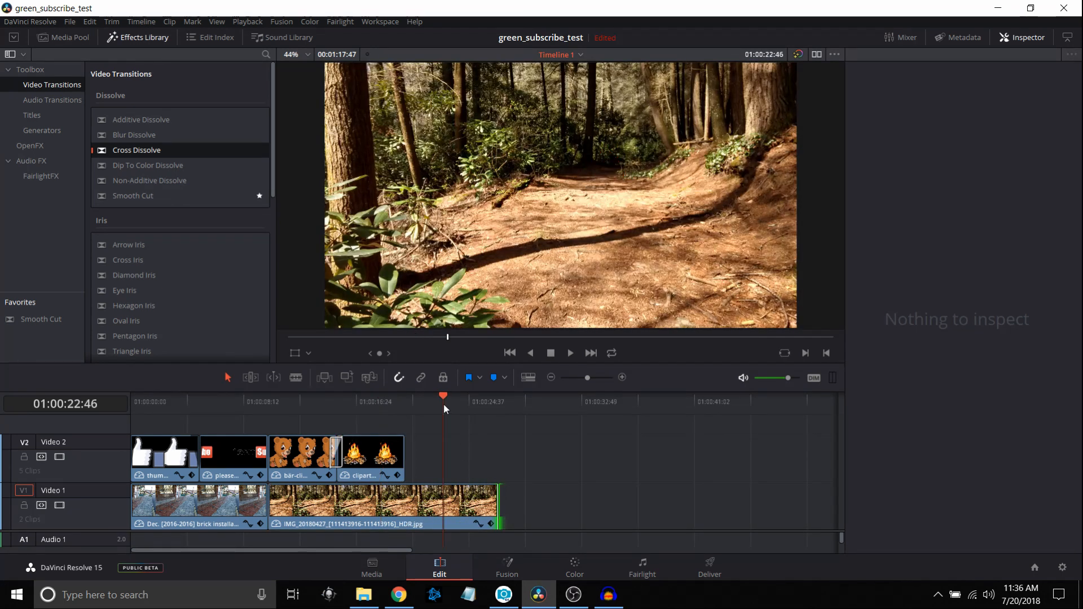
pyautogui.moveTo(413, 411)
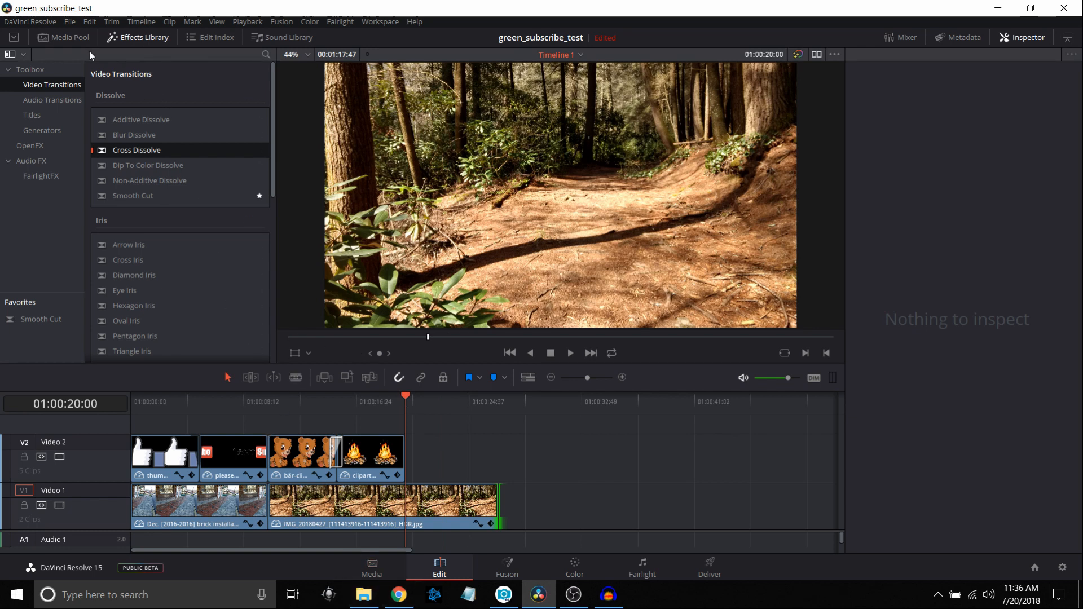
# Add the real bear photo after the campfire on V2, shrunk and set back among the trees
pyautogui.click(63, 37)
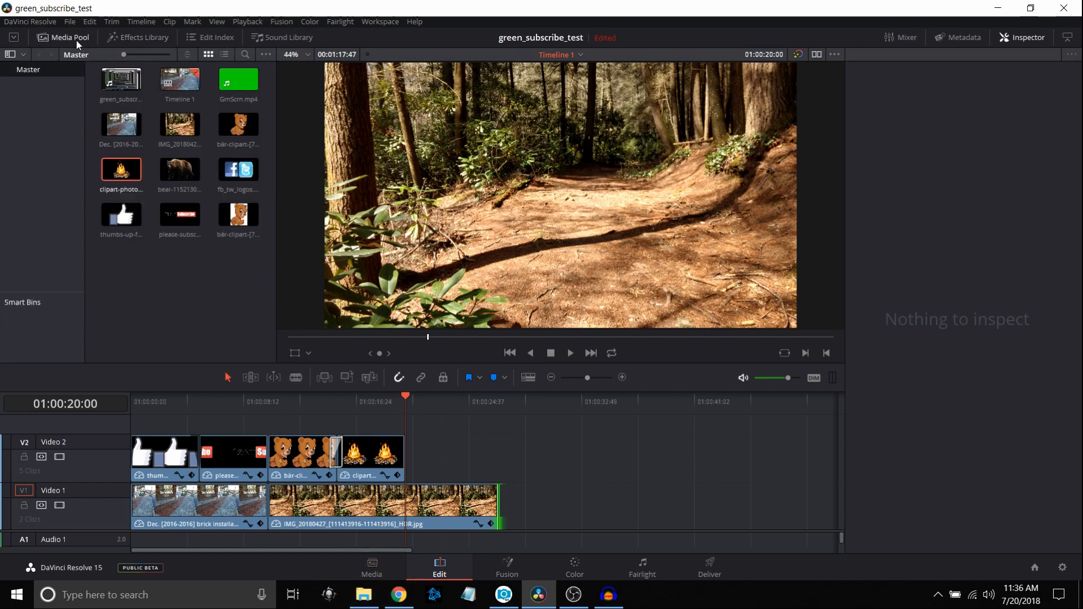
pyautogui.moveTo(179, 170); pyautogui.dragTo(303, 263)
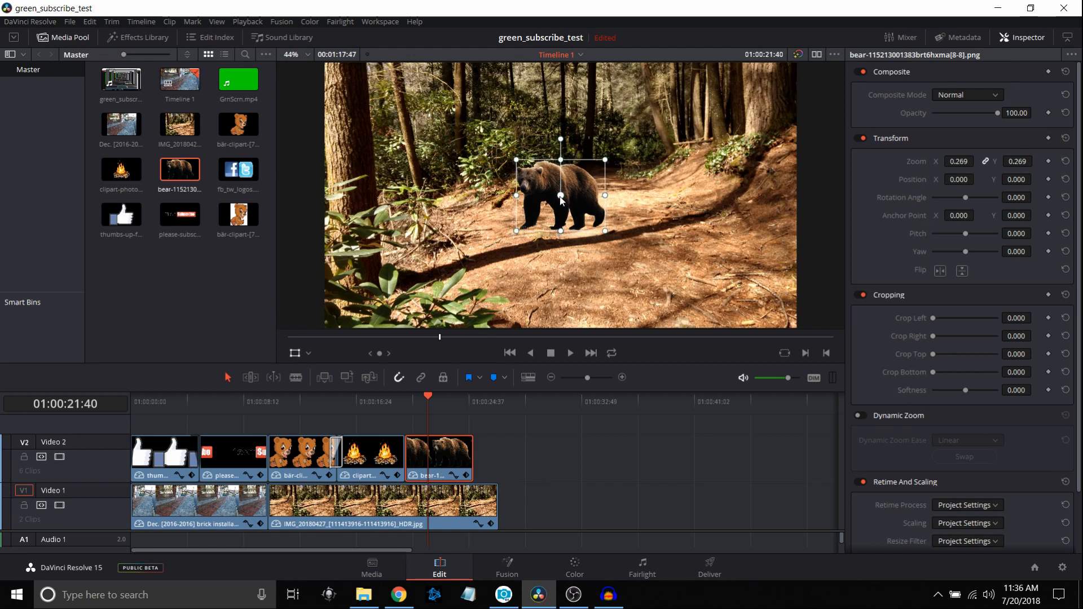
pyautogui.moveTo(560, 195); pyautogui.dragTo(592, 128)
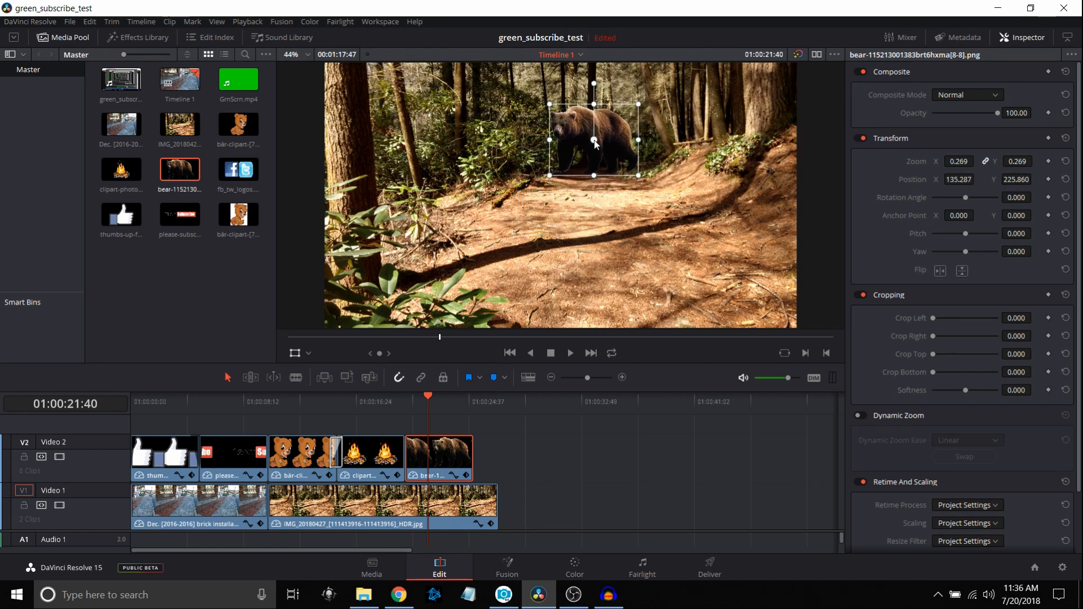
pyautogui.moveTo(593, 144); pyautogui.dragTo(591, 134)
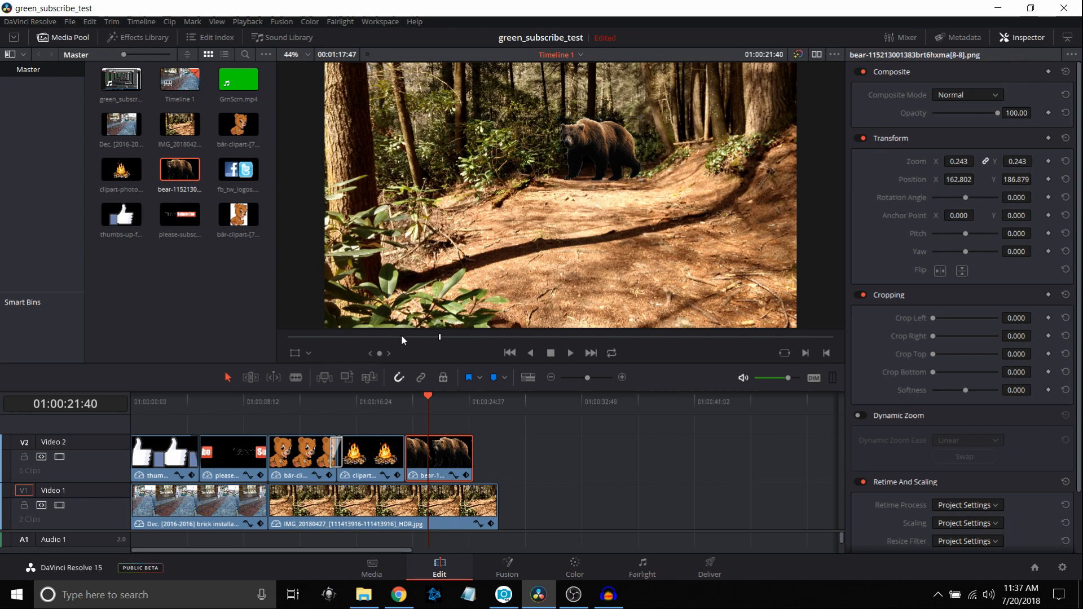
pyautogui.moveTo(571, 249)
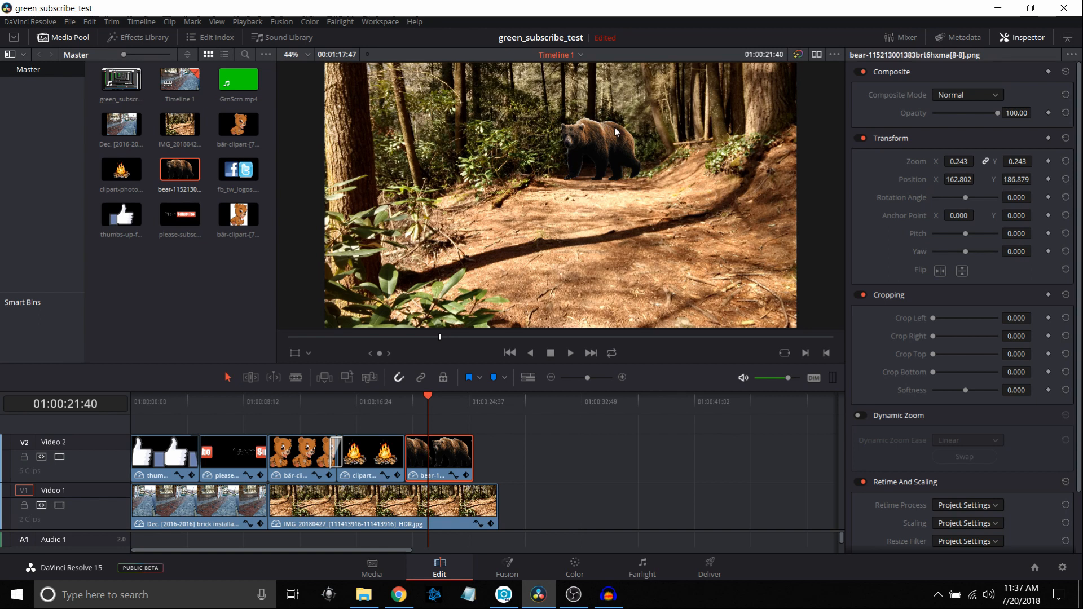
pyautogui.moveTo(581, 137)
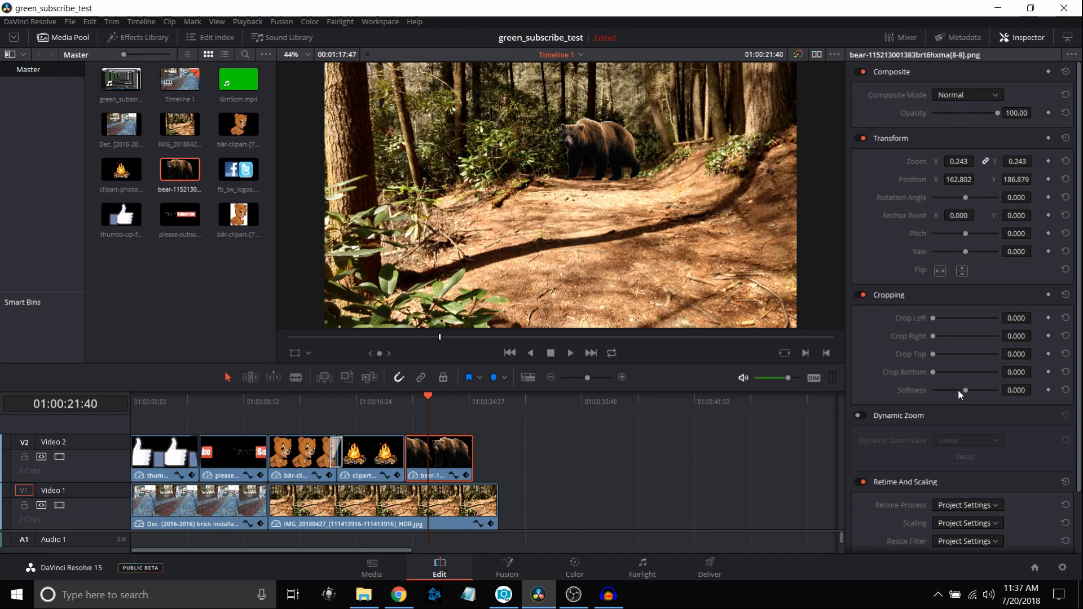
# Set the bear image's crop softness to about -32 so its edges blend into the forest
pyautogui.moveTo(965, 391); pyautogui.dragTo(968, 390)
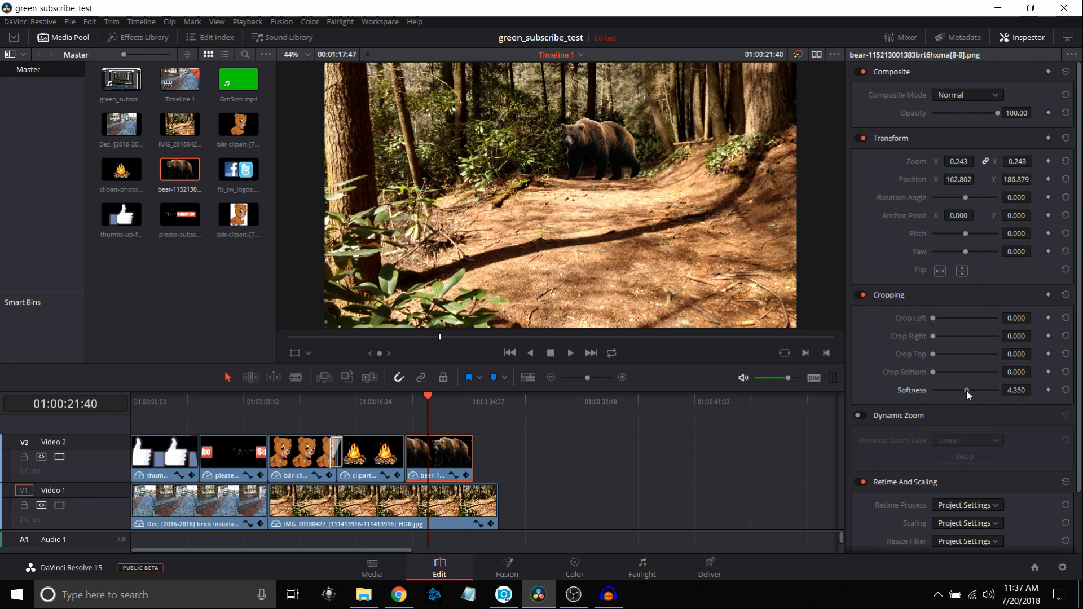
pyautogui.moveTo(967, 391); pyautogui.dragTo(959, 390)
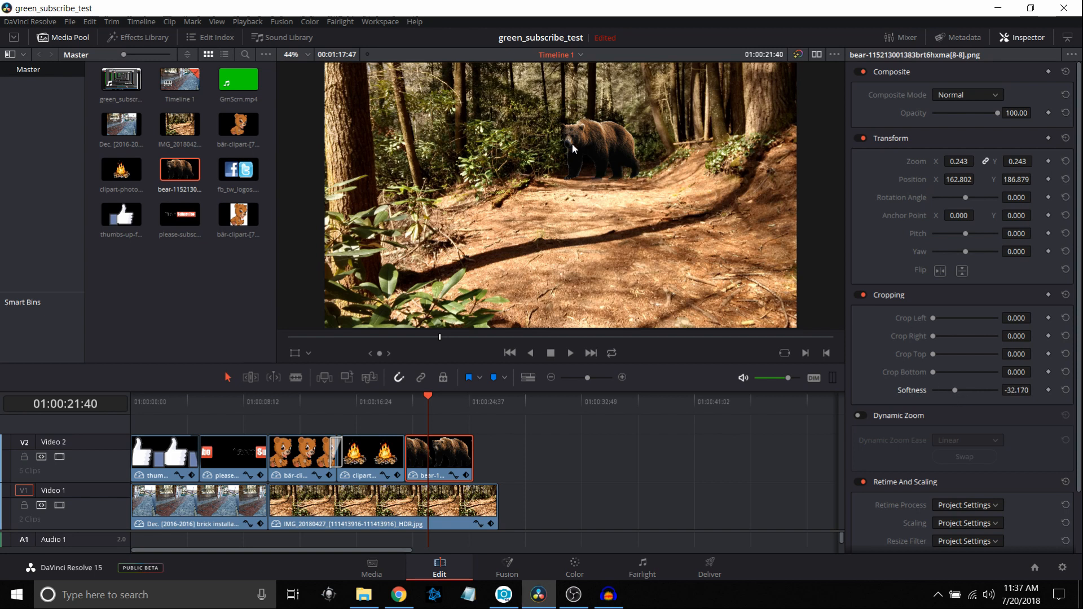
pyautogui.moveTo(640, 153)
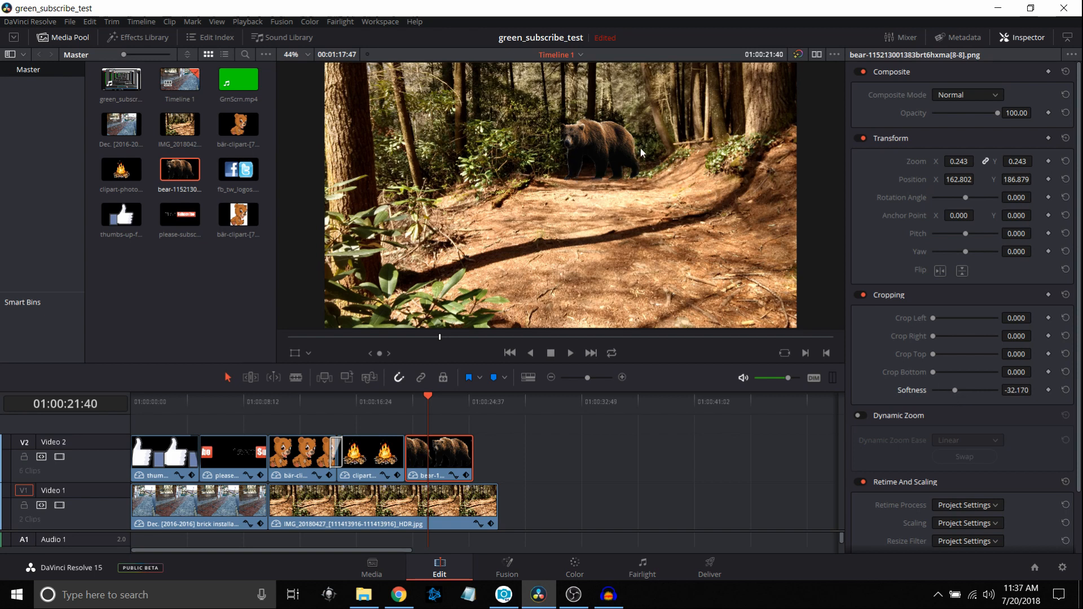
pyautogui.moveTo(633, 179)
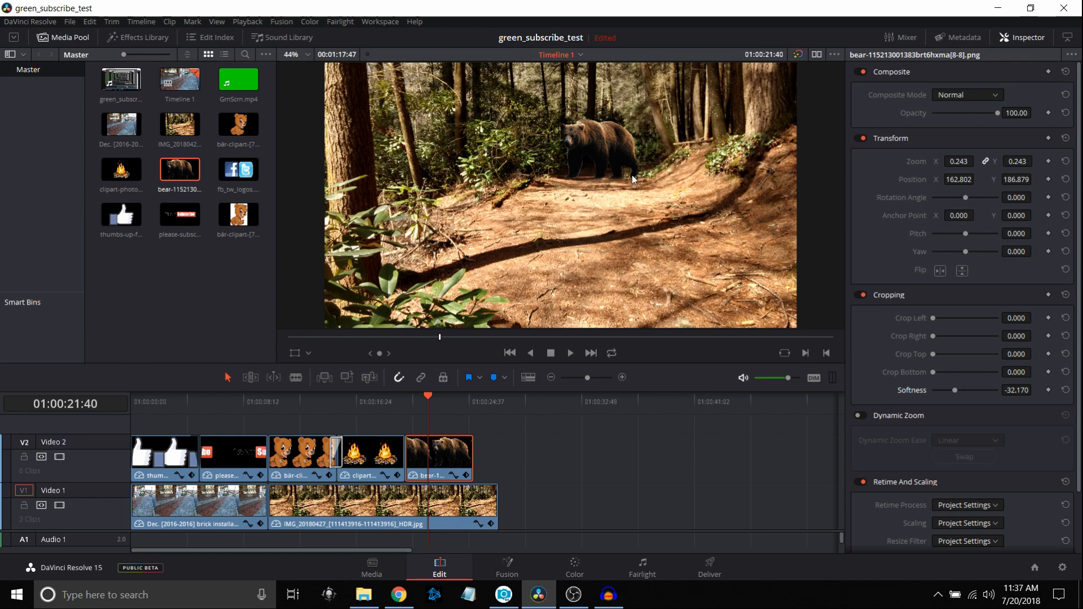
pyautogui.moveTo(433, 413)
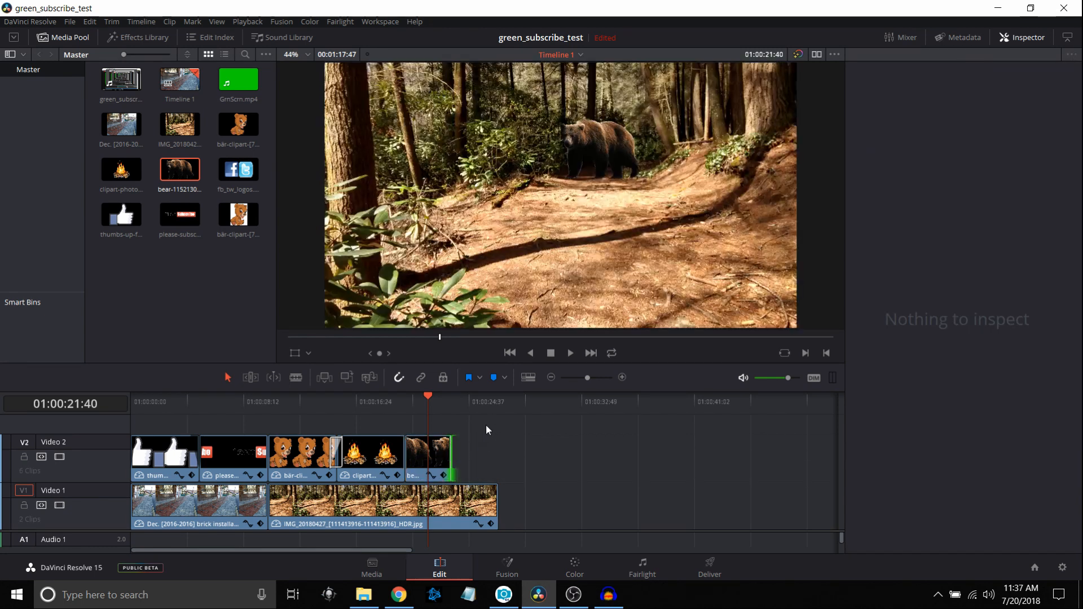
# Preview the bear clip from just before it, then bring up the clip's options to copy it
pyautogui.click(415, 416)
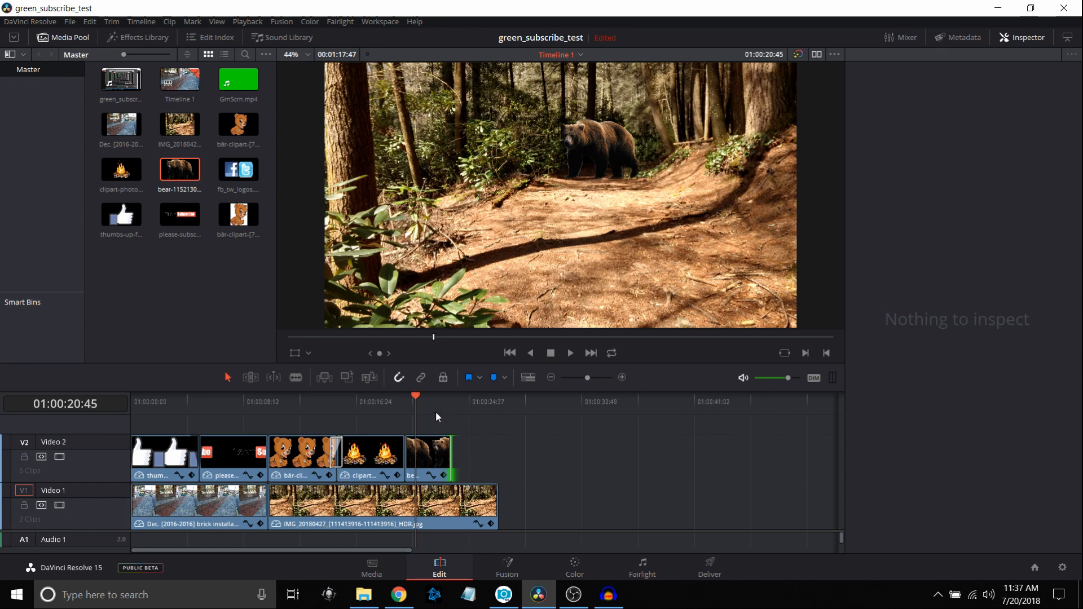
pyautogui.click(569, 353)
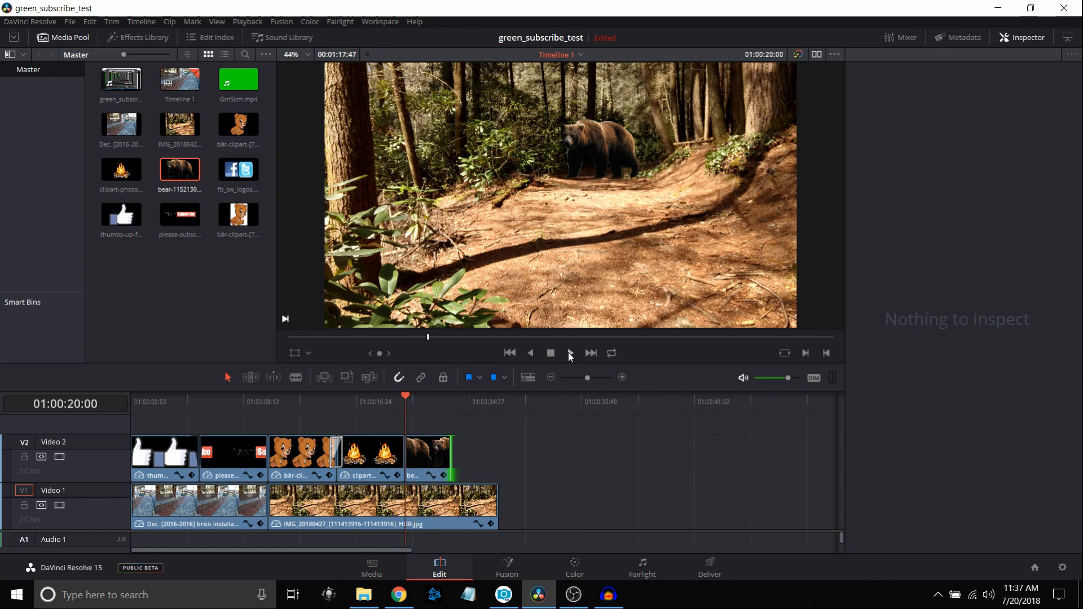
pyautogui.click(569, 353)
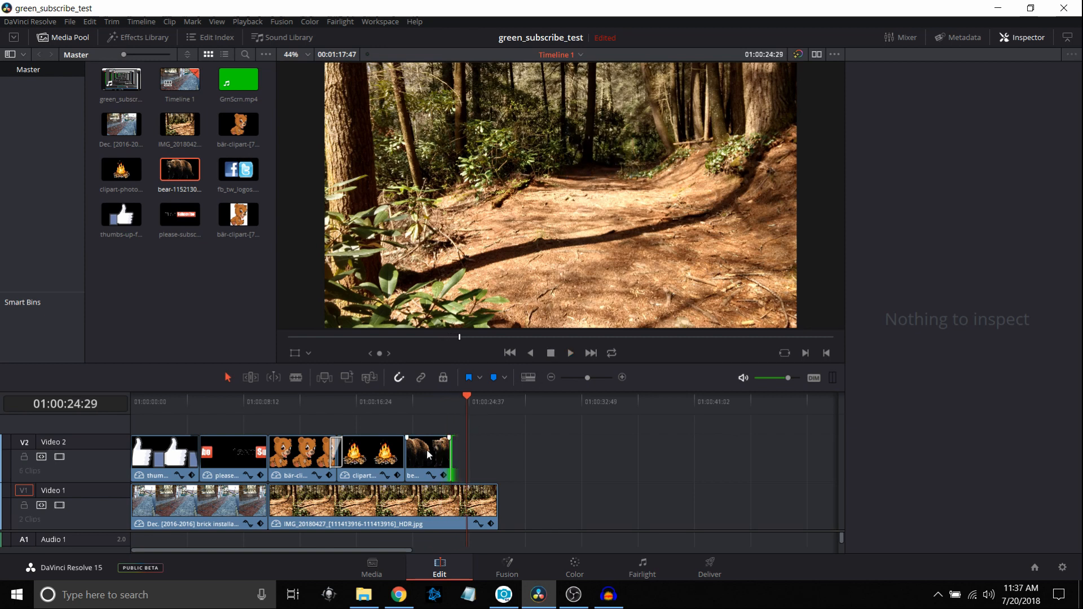
pyautogui.rightClick(426, 456)
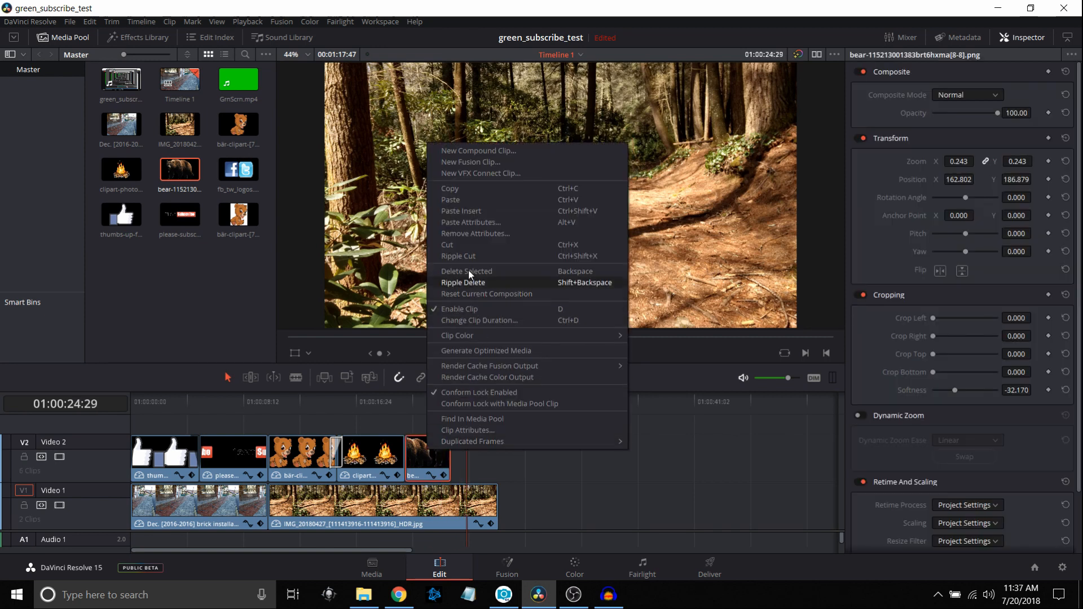
pyautogui.moveTo(455, 191)
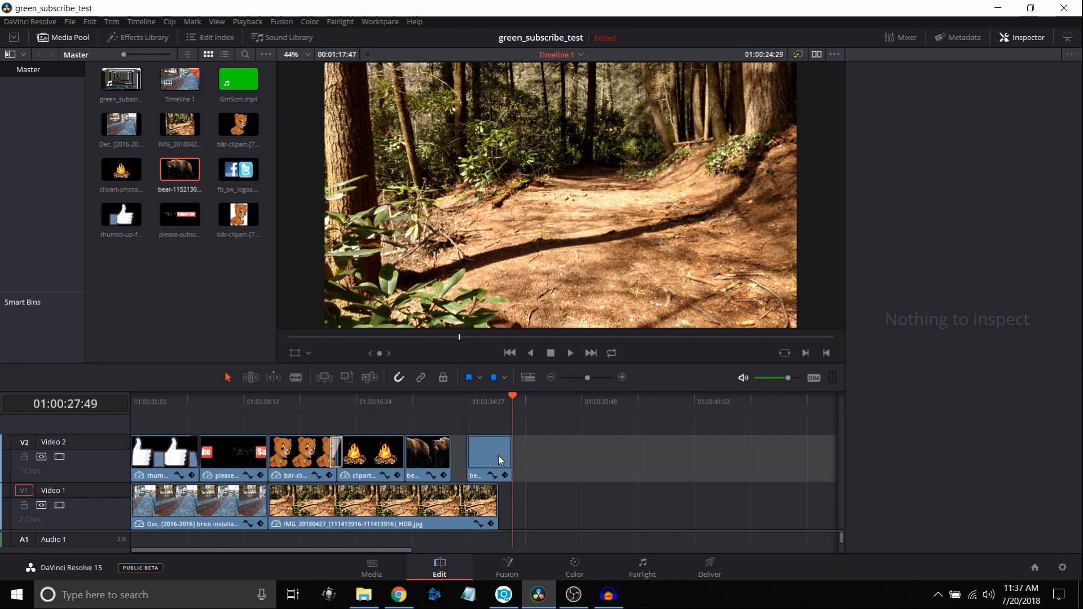
# Paste a second bear clip on Video 2 right after the first and park the playhead on it
pyautogui.click(473, 456)
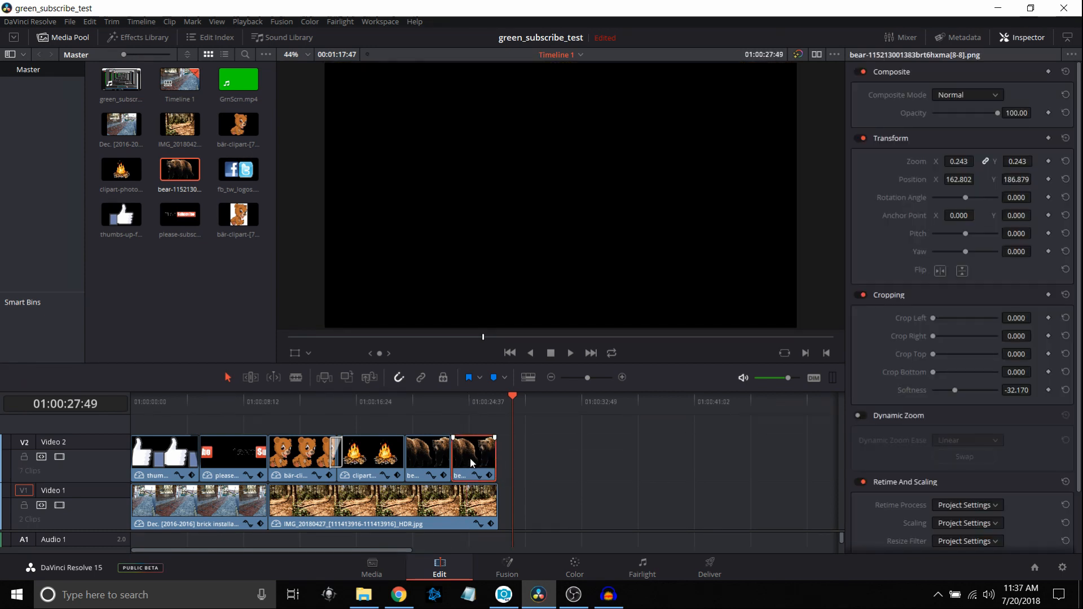
pyautogui.click(473, 407)
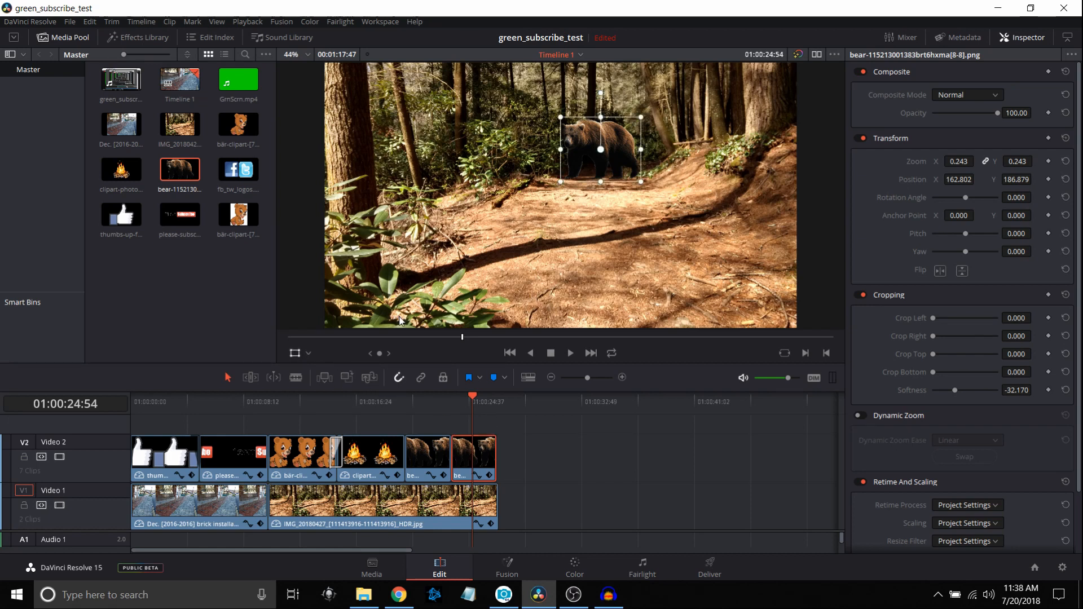
# Enlarge the second bear and shift it right and slightly higher so it looks closer on the trail
pyautogui.moveTo(599, 149); pyautogui.dragTo(608, 150)
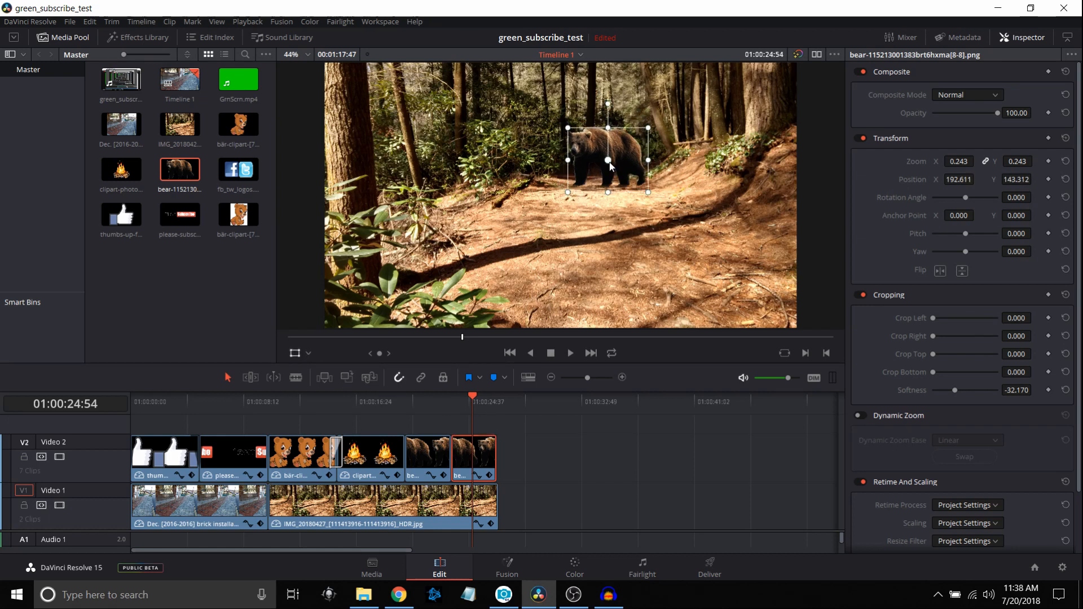
pyautogui.moveTo(607, 158); pyautogui.dragTo(628, 215)
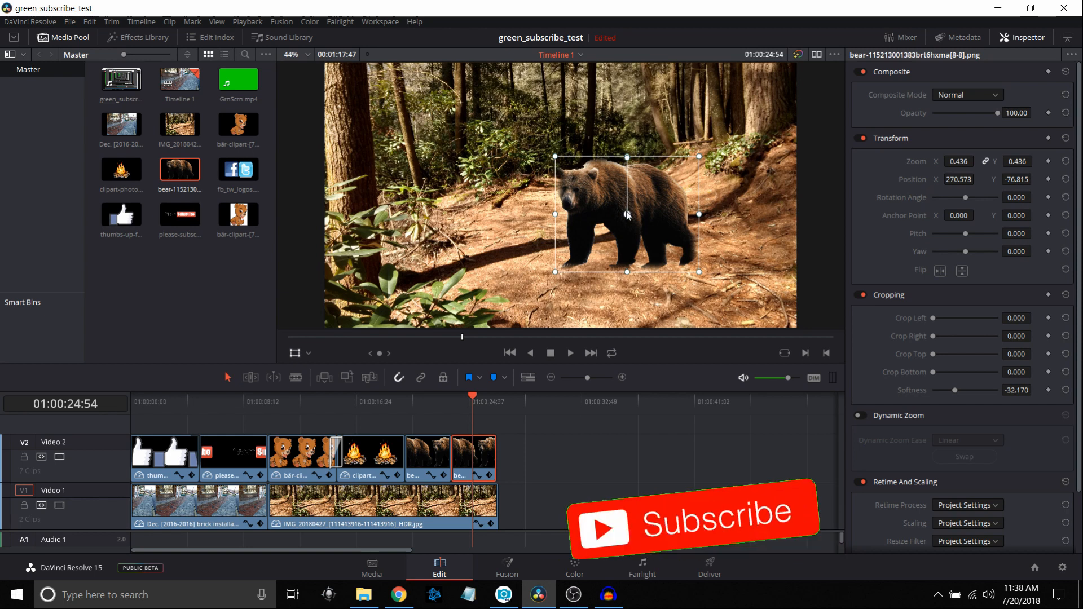
pyautogui.moveTo(625, 215); pyautogui.dragTo(632, 191)
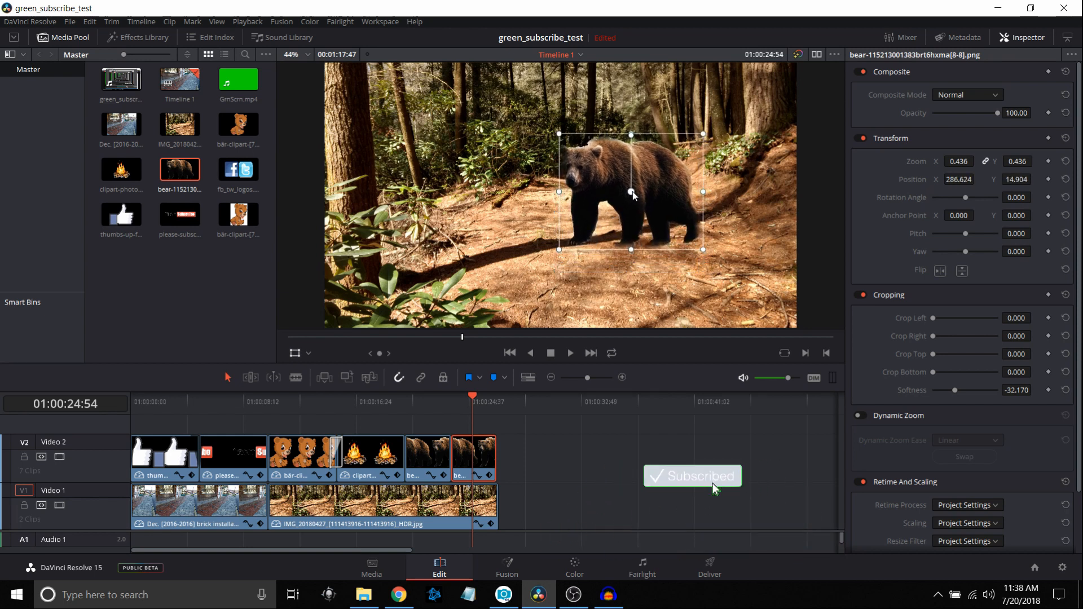
pyautogui.moveTo(631, 192); pyautogui.dragTo(648, 189)
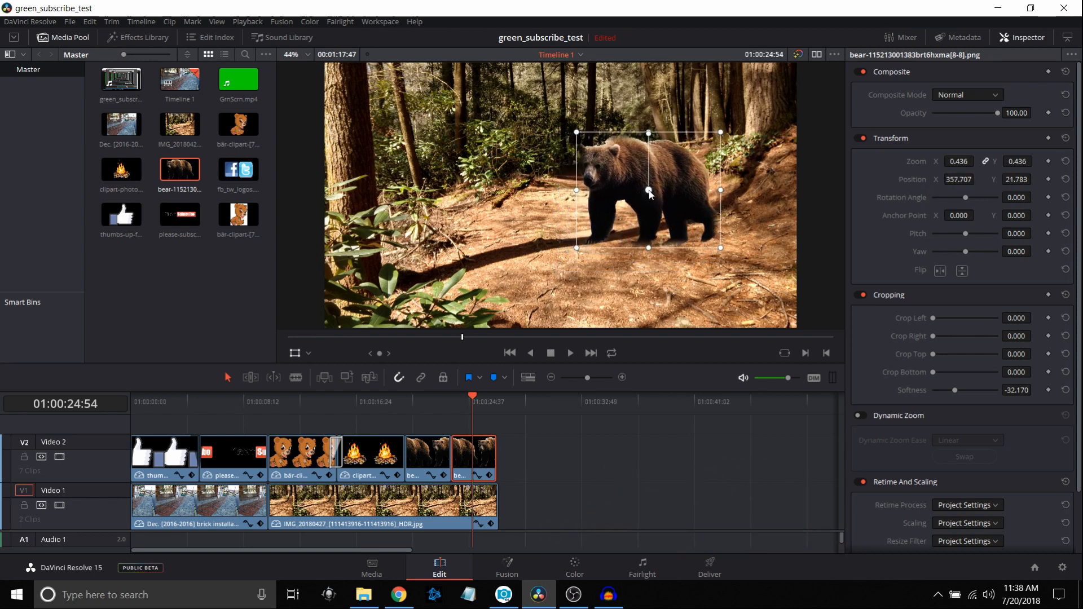
pyautogui.moveTo(648, 190); pyautogui.dragTo(615, 218)
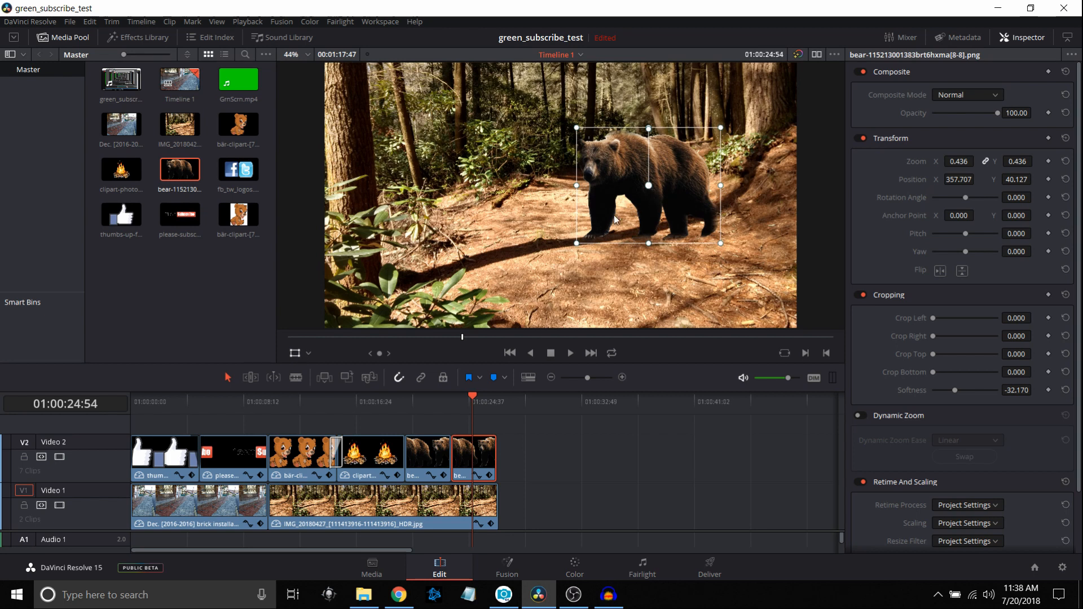
pyautogui.moveTo(300, 363)
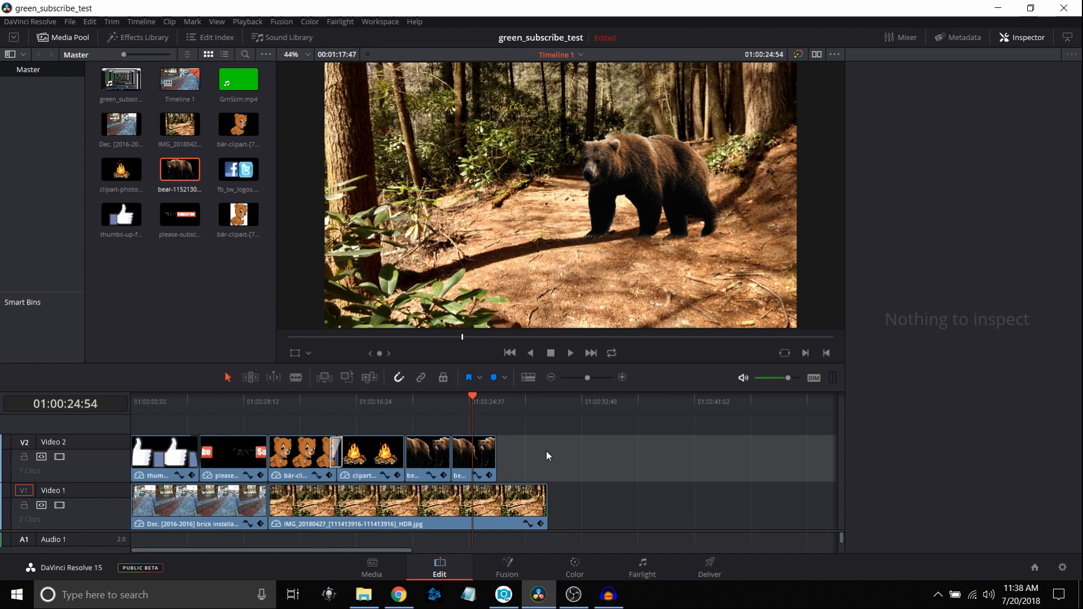
pyautogui.moveTo(540, 458)
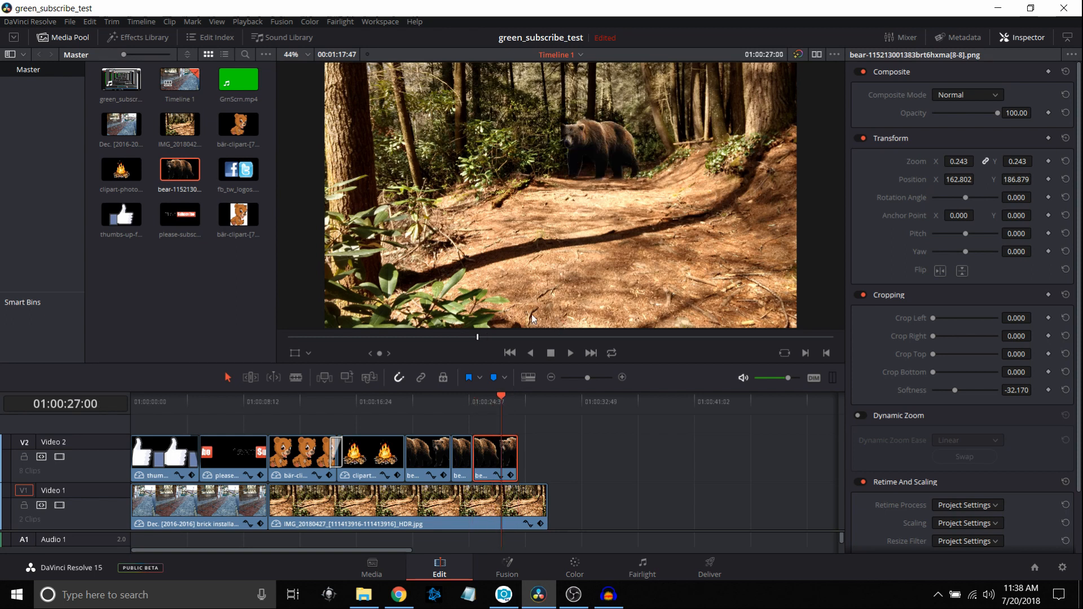
# Blow the third bear up to about 0.76 zoom as a lower-right close-up
pyautogui.click(593, 158)
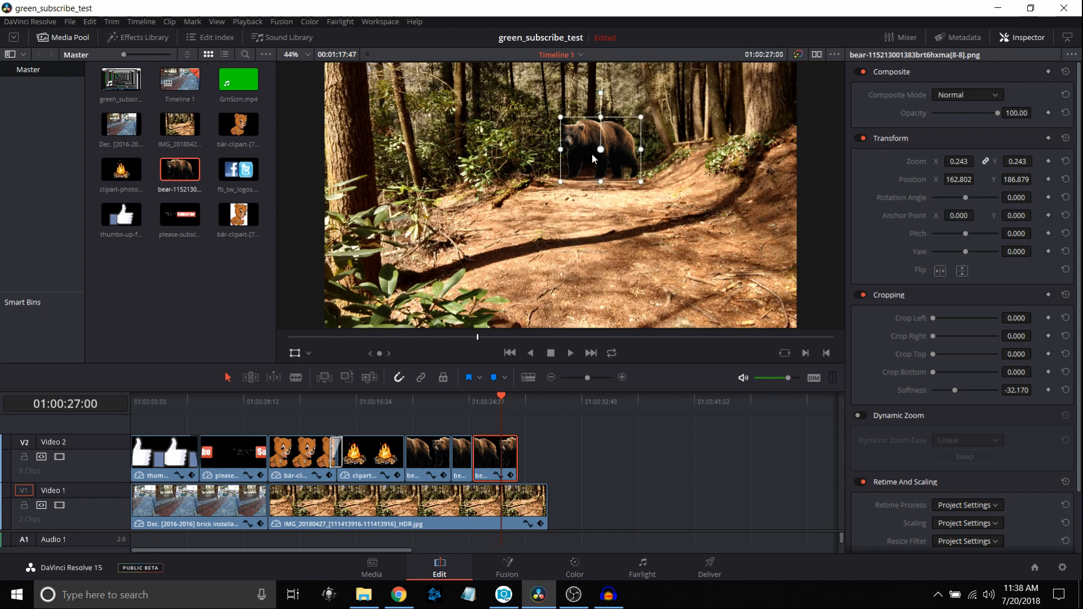
pyautogui.moveTo(600, 149); pyautogui.dragTo(709, 293)
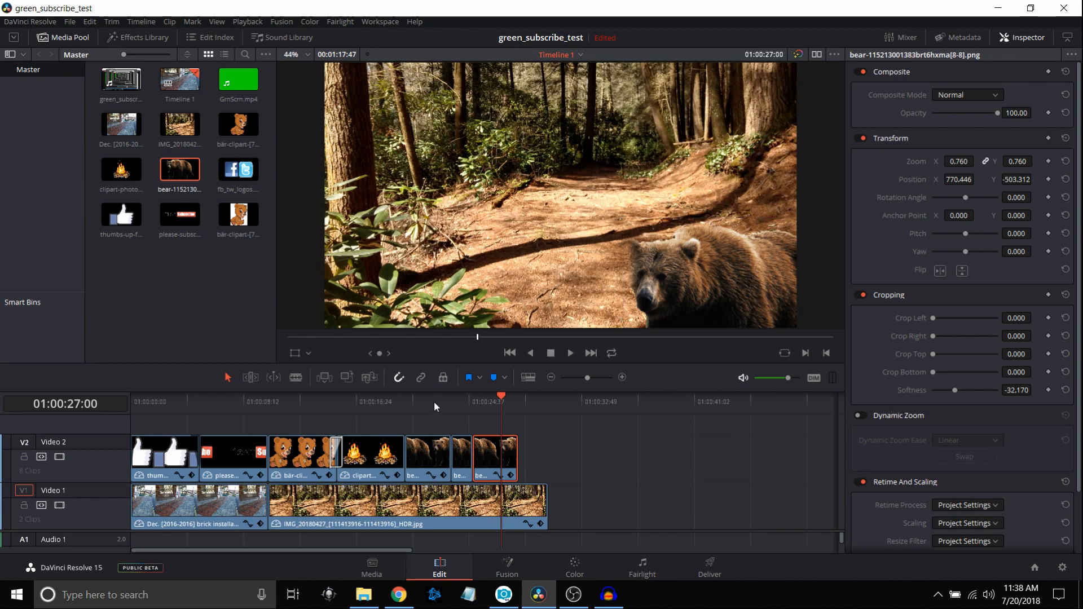
# Play back from before the bears to watch the bear approach
pyautogui.click(406, 396)
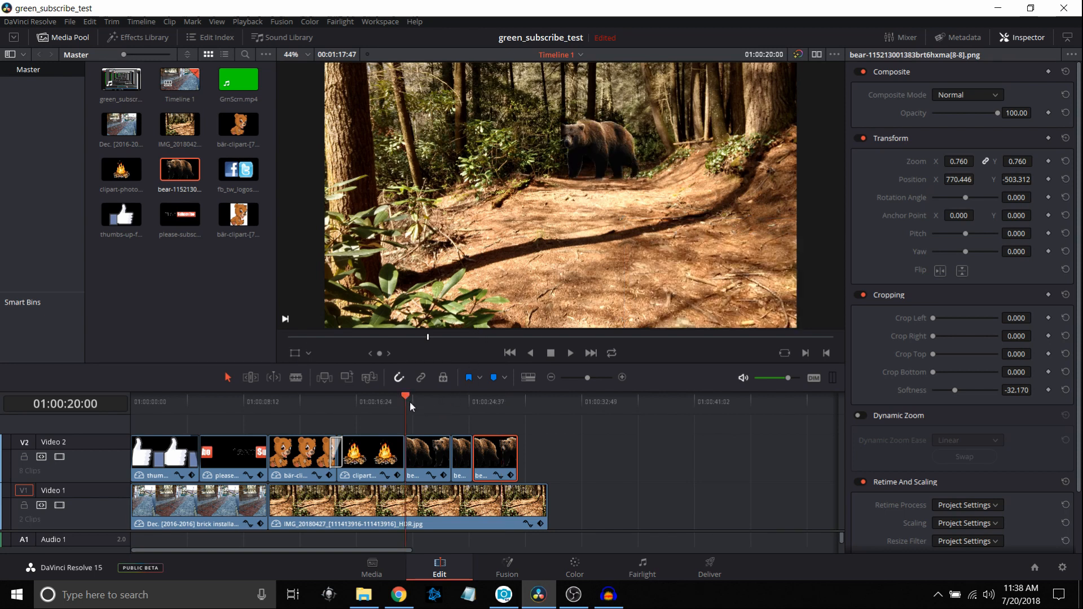
pyautogui.click(569, 353)
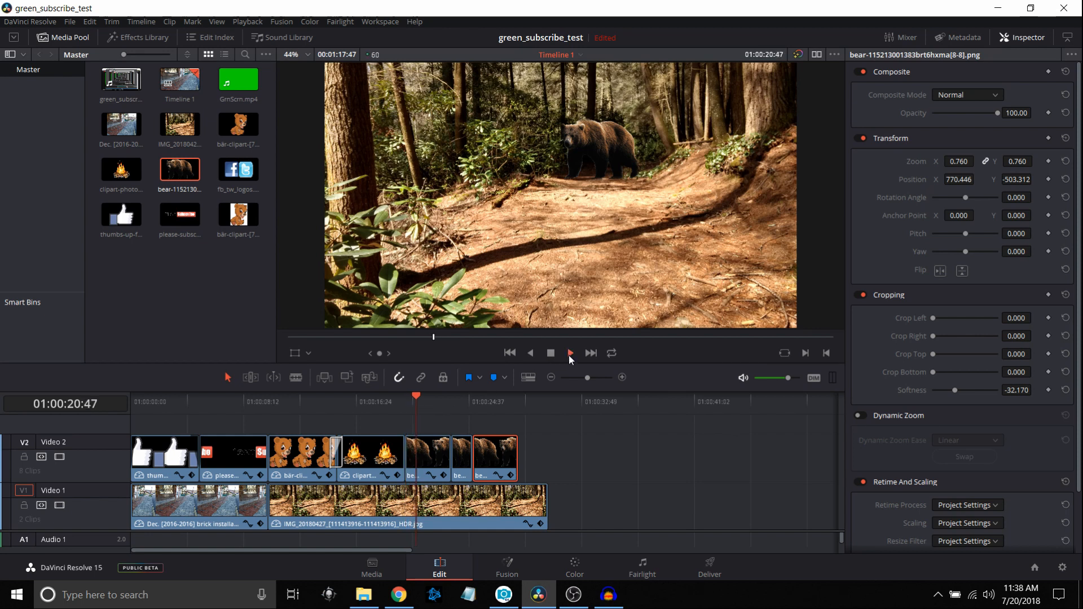
pyautogui.click(569, 353)
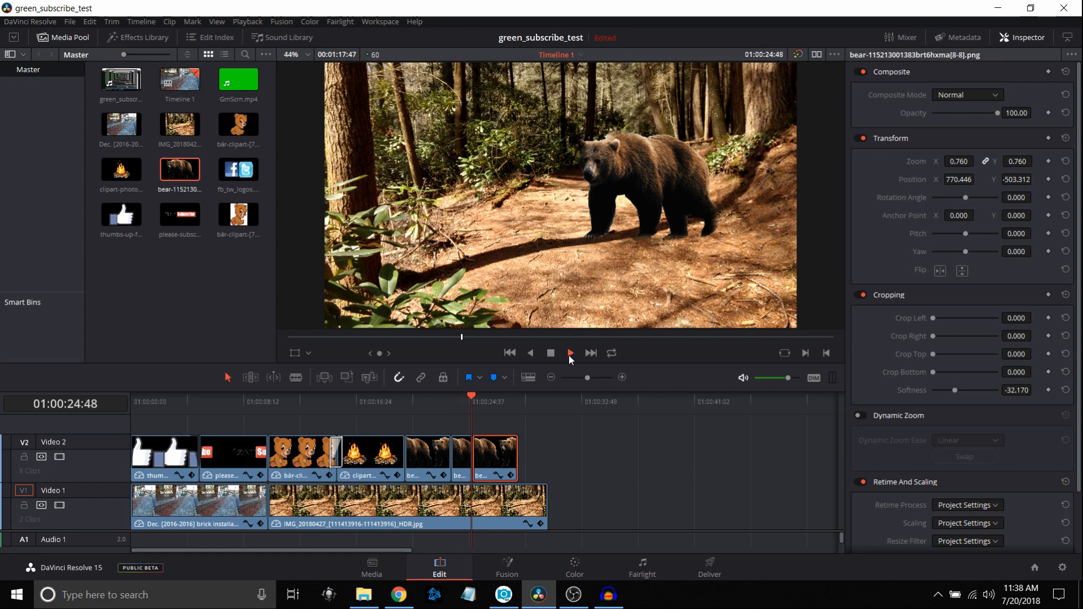
pyautogui.click(569, 353)
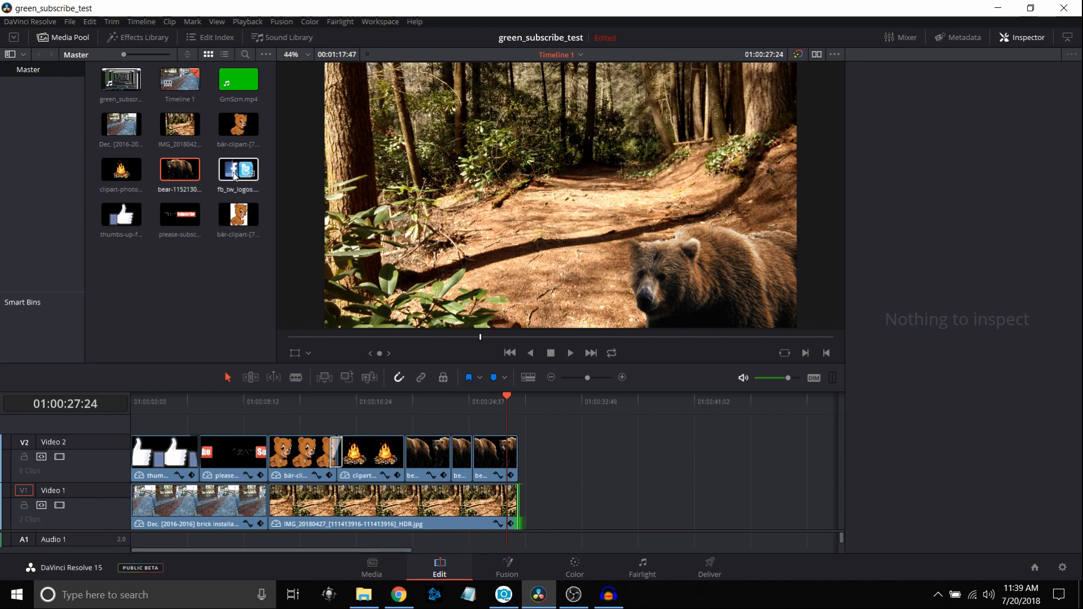
# Add the fb_tw_logos clip after the bears and shrink the logos into the trail's lower left
pyautogui.moveTo(238, 170); pyautogui.dragTo(553, 453)
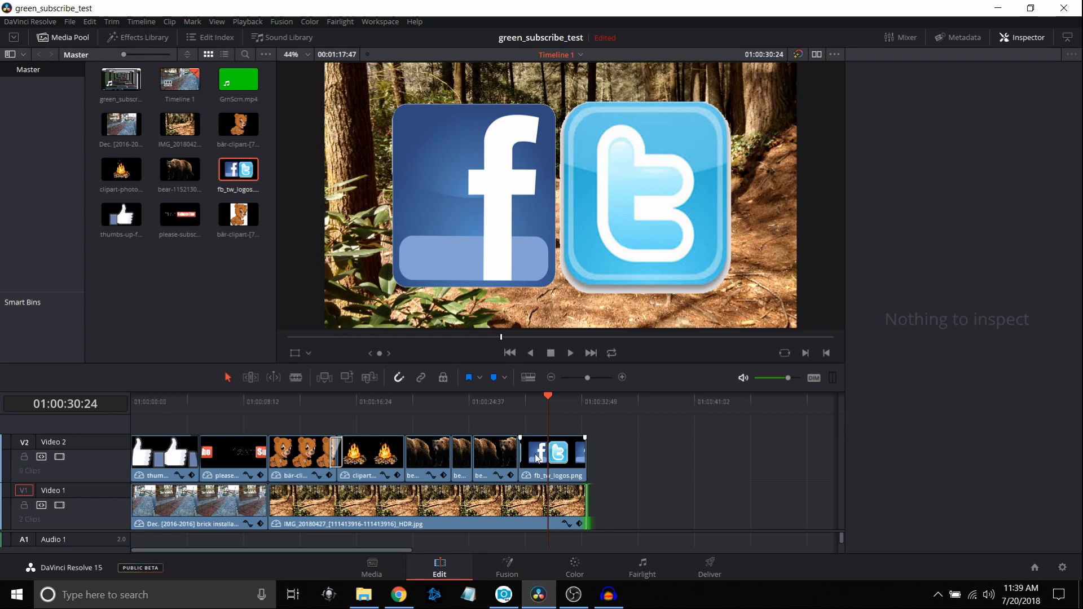
pyautogui.click(555, 459)
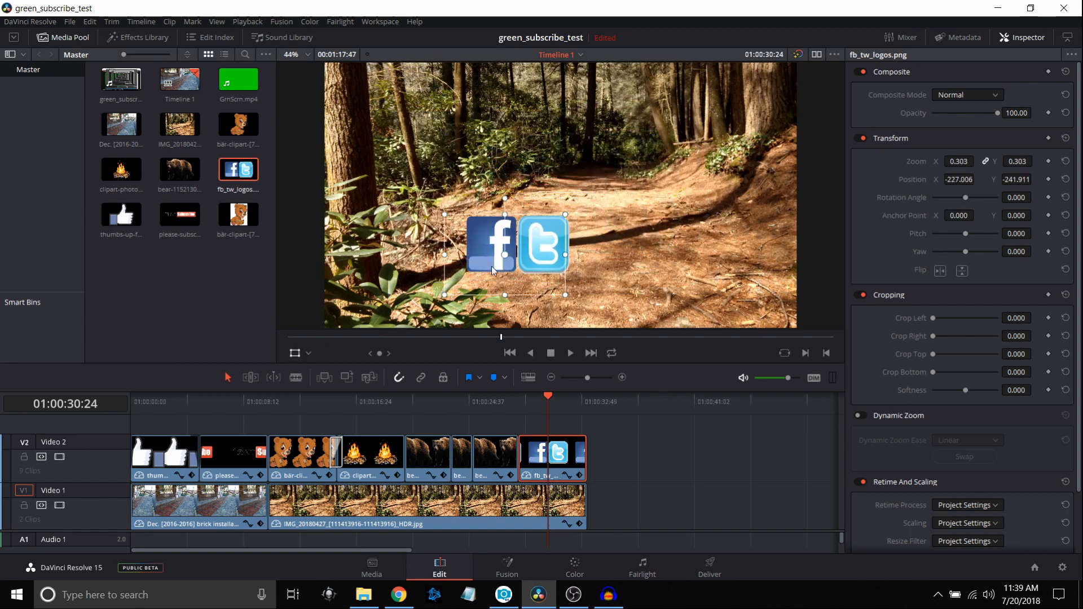
pyautogui.moveTo(505, 245); pyautogui.dragTo(407, 281)
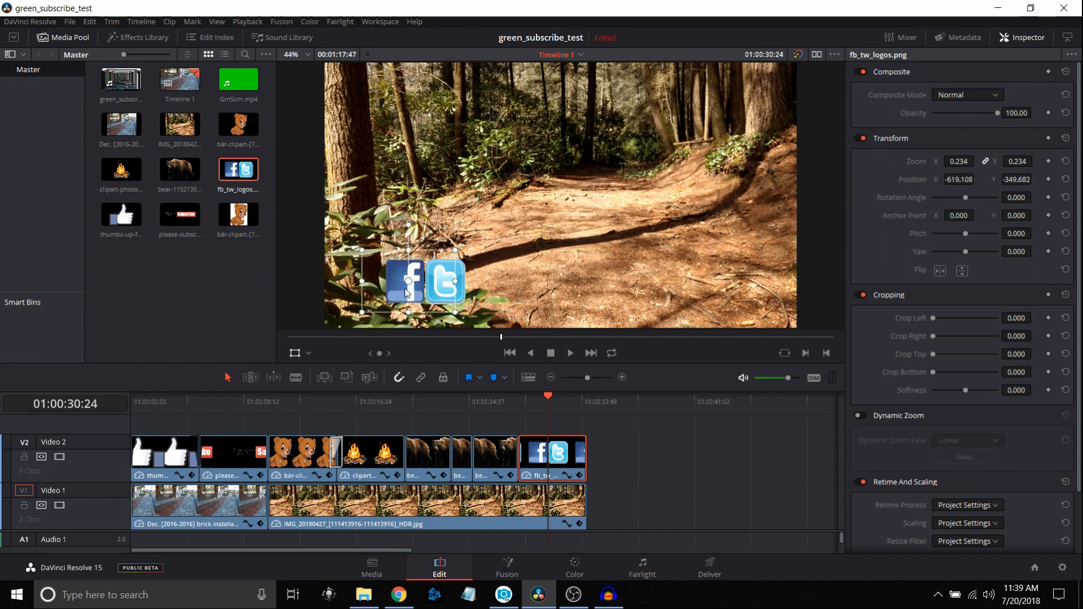
pyautogui.moveTo(408, 283); pyautogui.dragTo(378, 289)
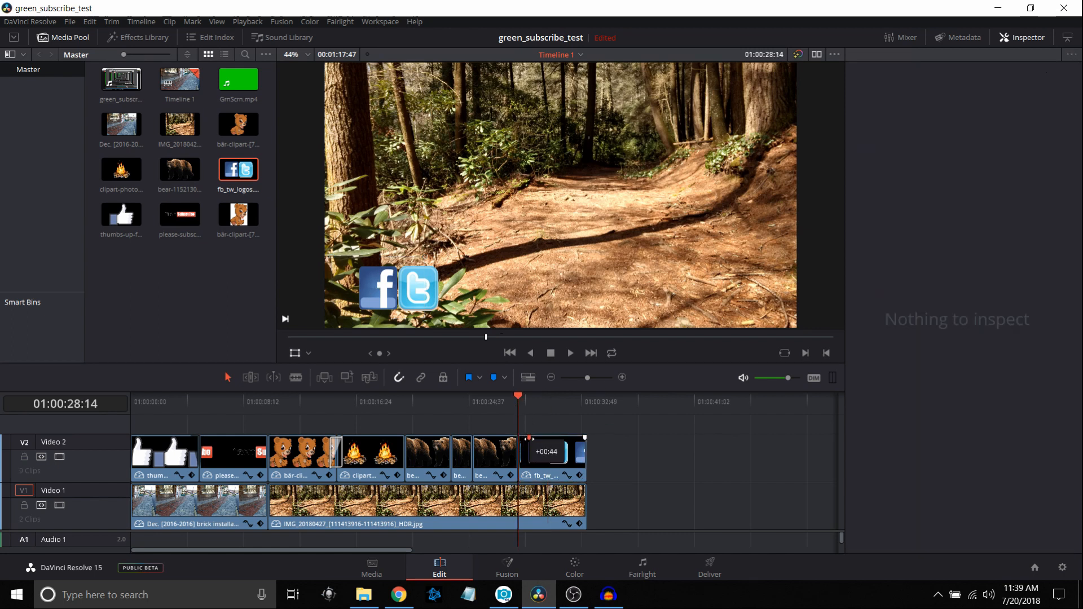
# Preview the ending from the bear close-up through the logos
pyautogui.click(496, 396)
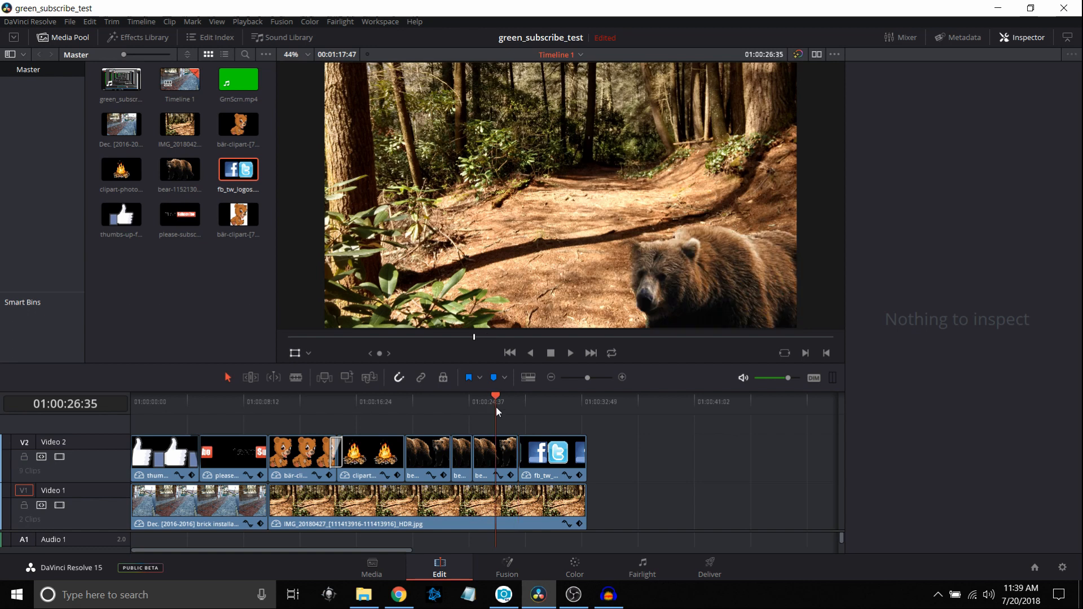
pyautogui.click(569, 353)
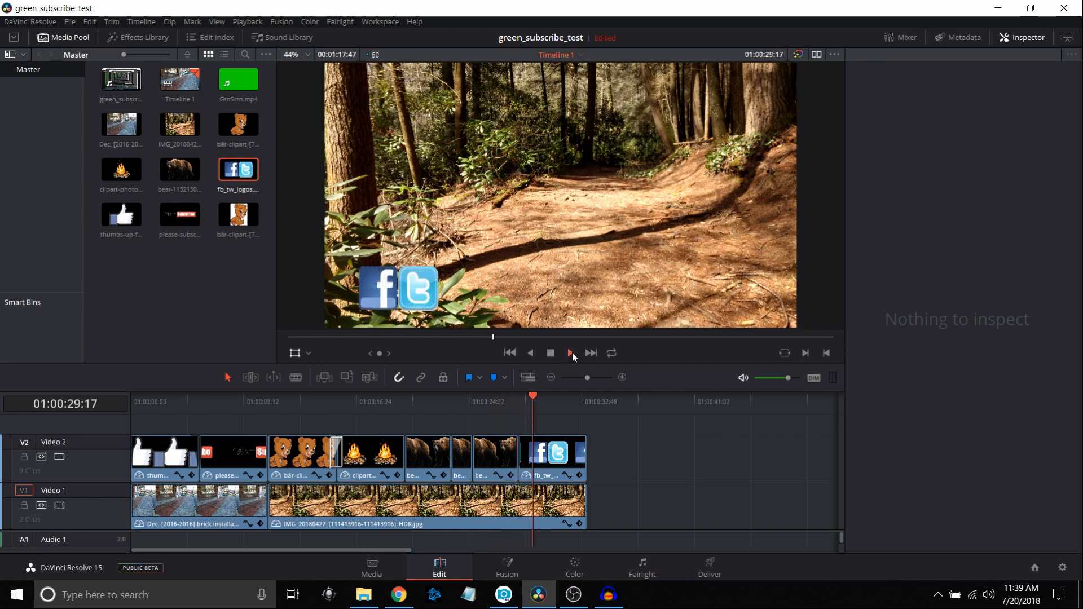
pyautogui.click(550, 353)
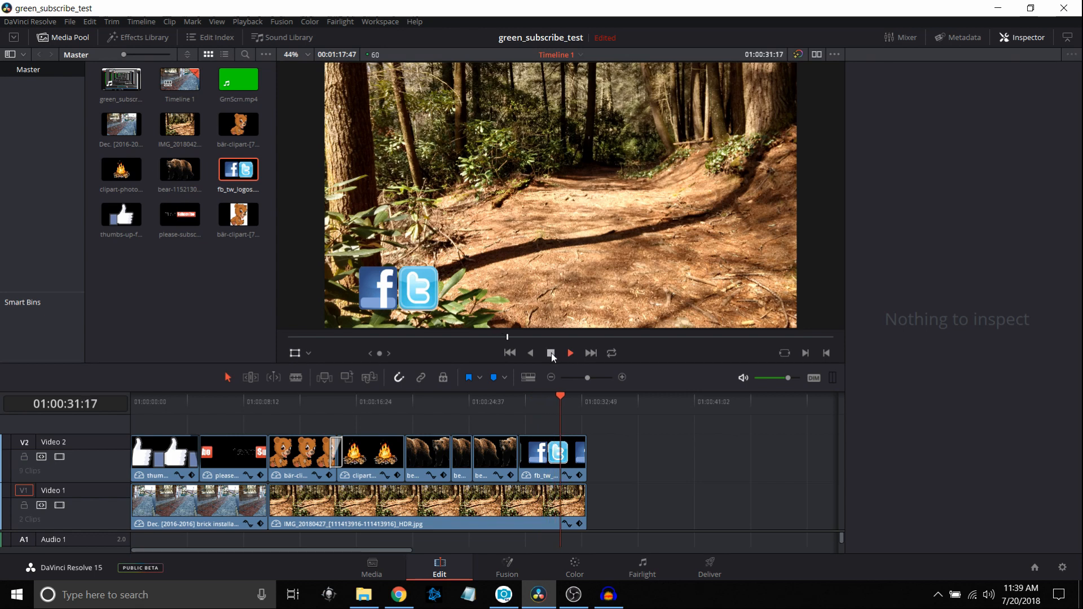
pyautogui.click(550, 354)
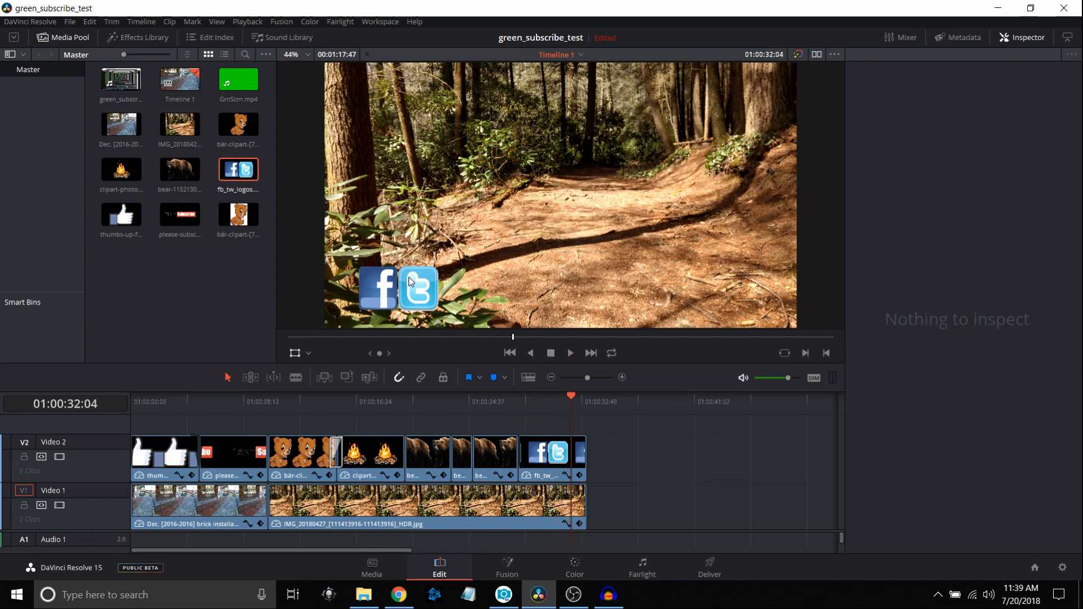